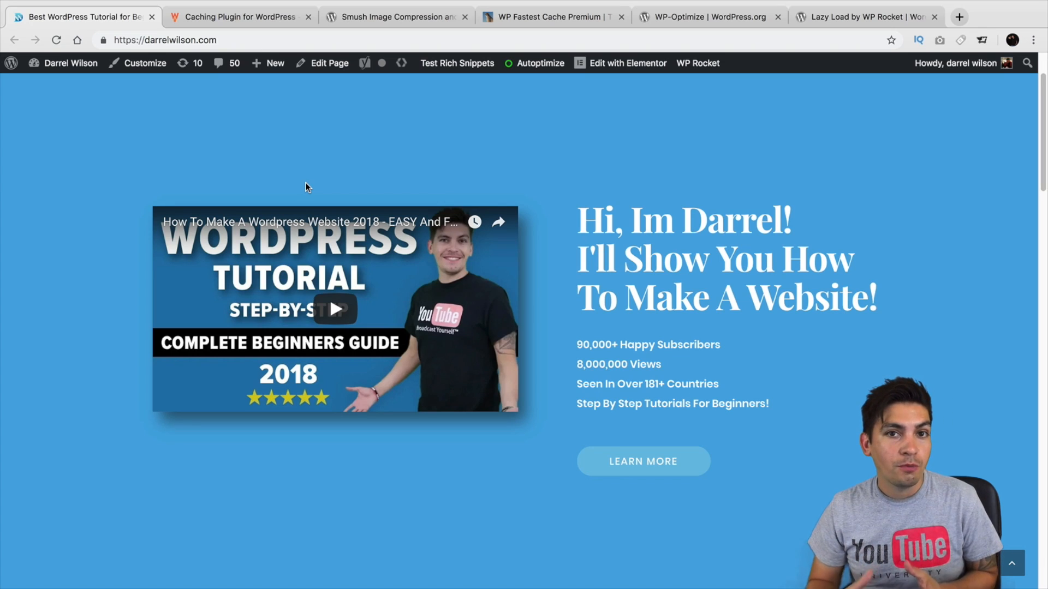
Open the WP Rocket FEATURES page and start scrolling its comparison table
click(238, 17)
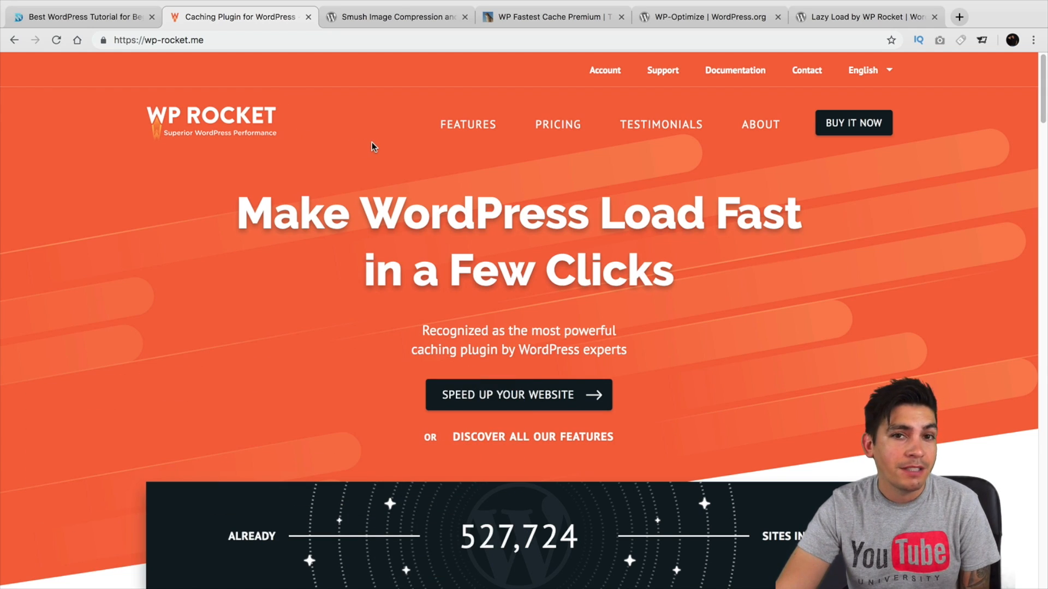
click(468, 124)
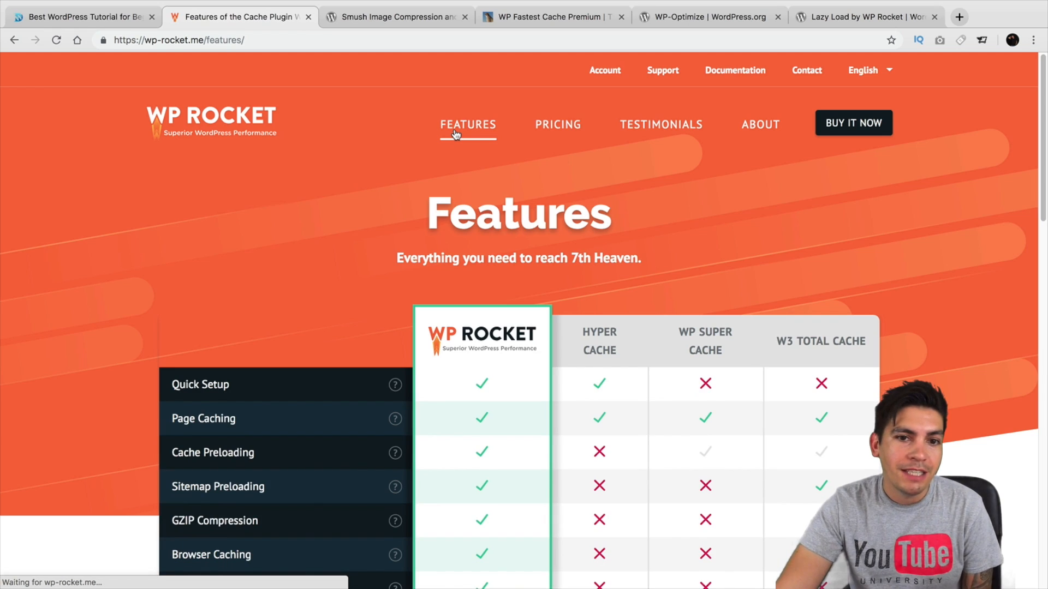
scroll(down, 3)
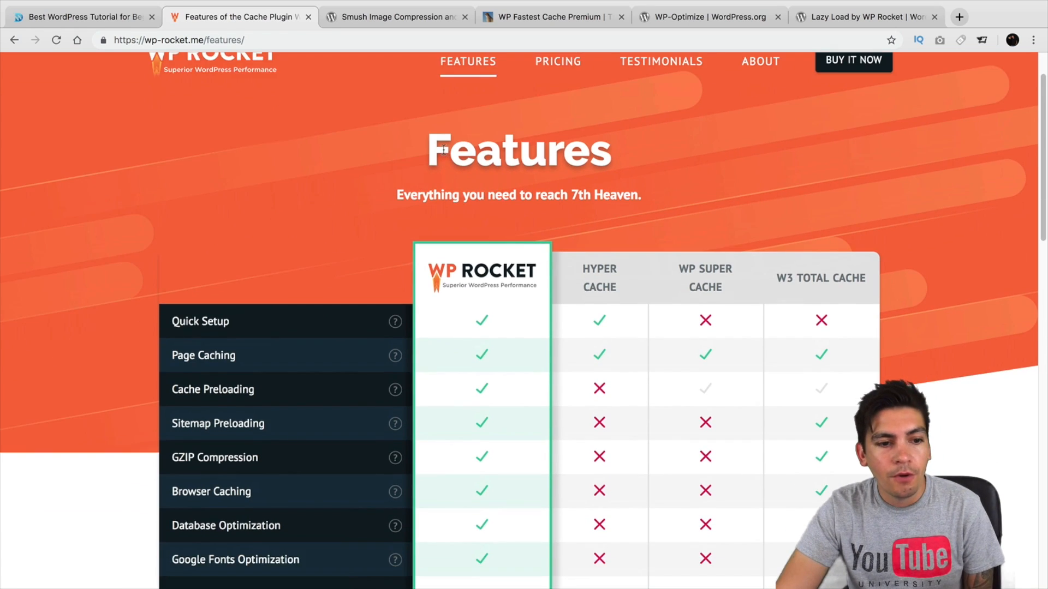
scroll(down, 3)
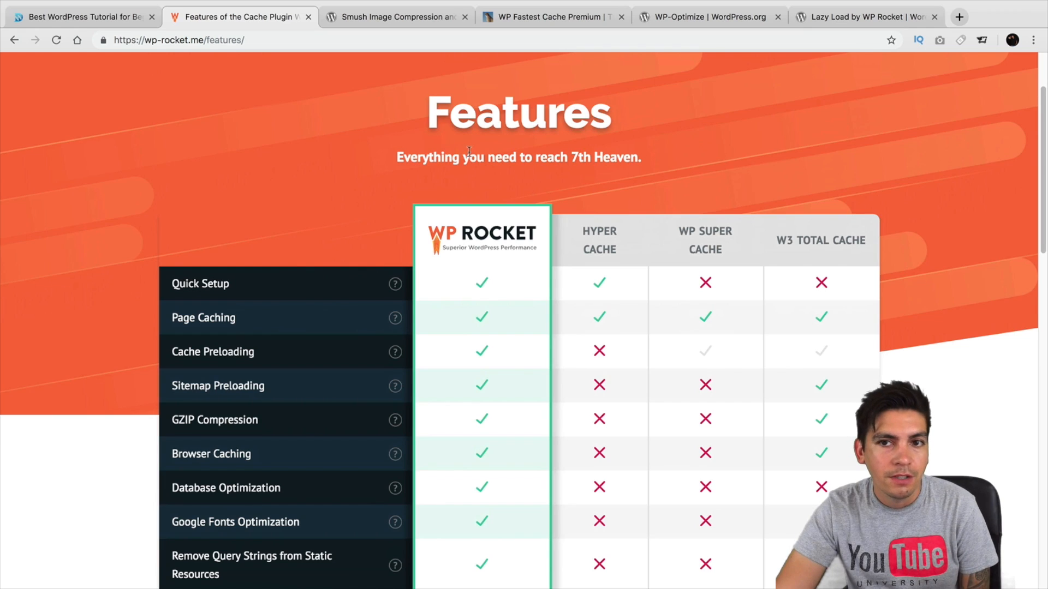
scroll(down, 3)
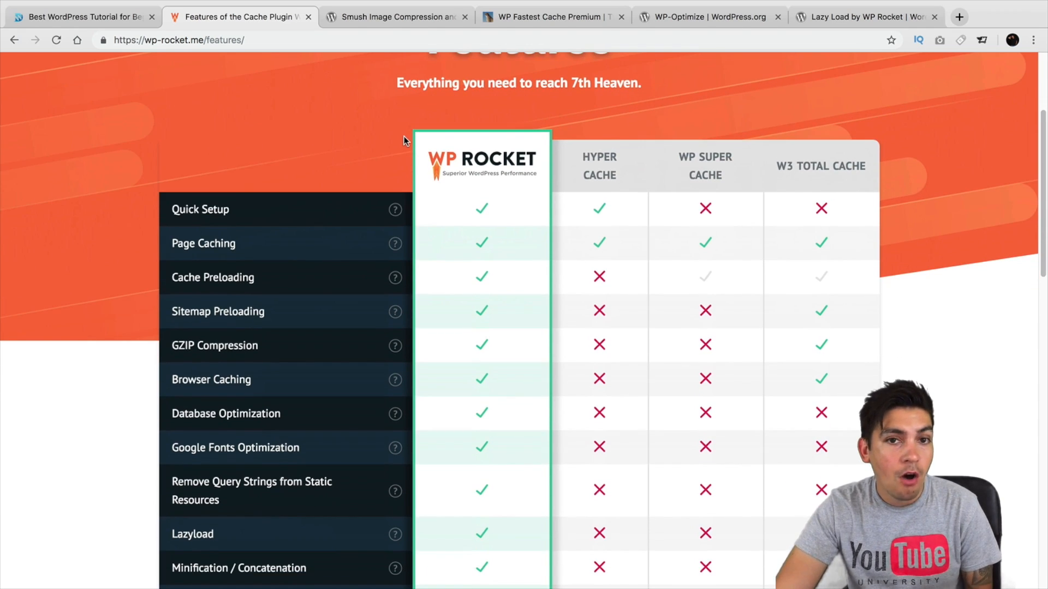
scroll(down, 3)
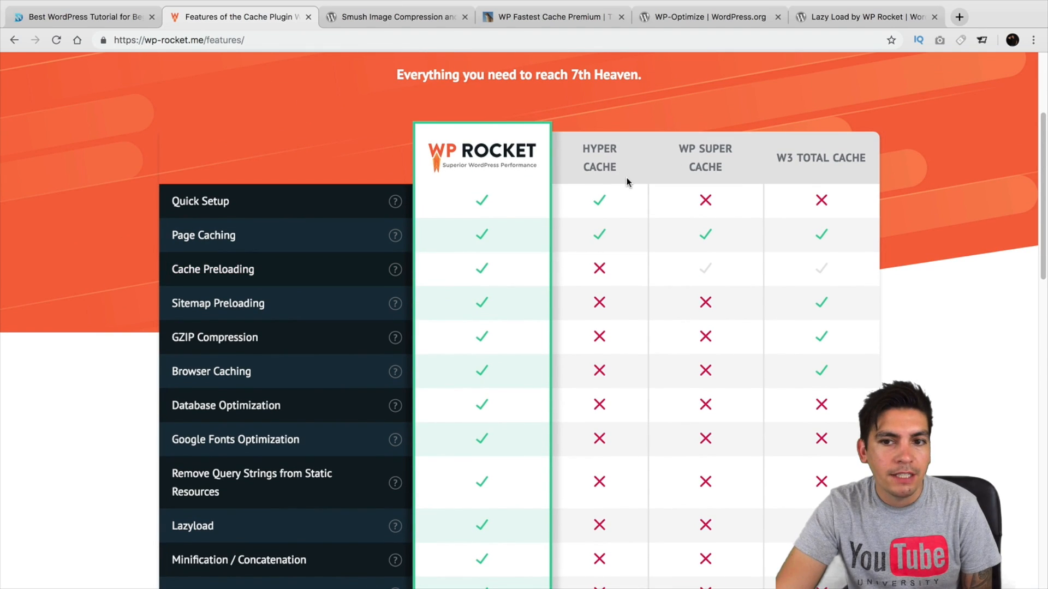
Scroll the comparison against Hyper Cache, WP Super Cache and W3 Total Cache
scroll(down, 3)
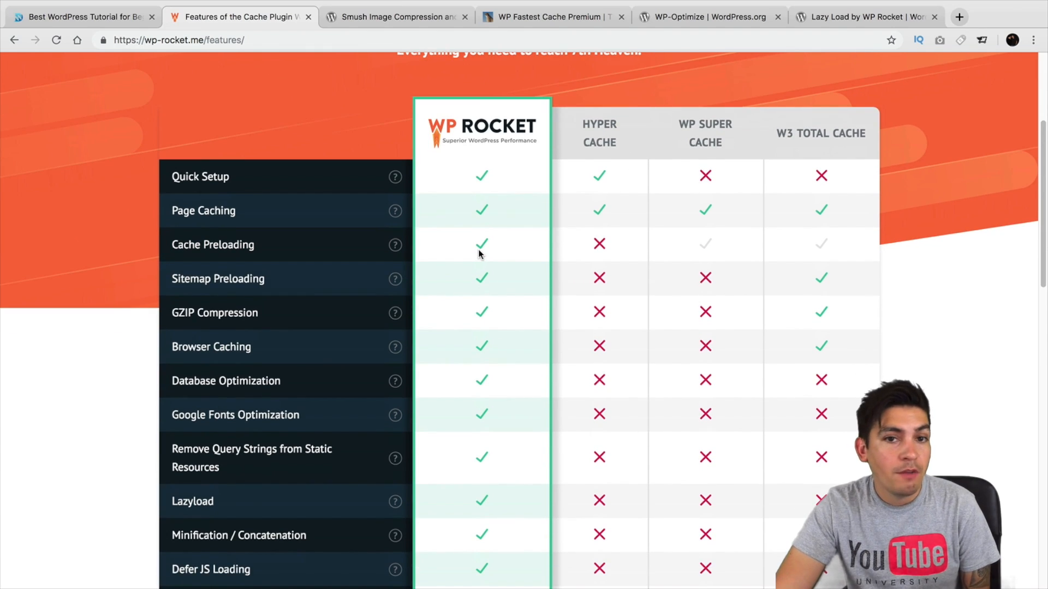
scroll(down, 3)
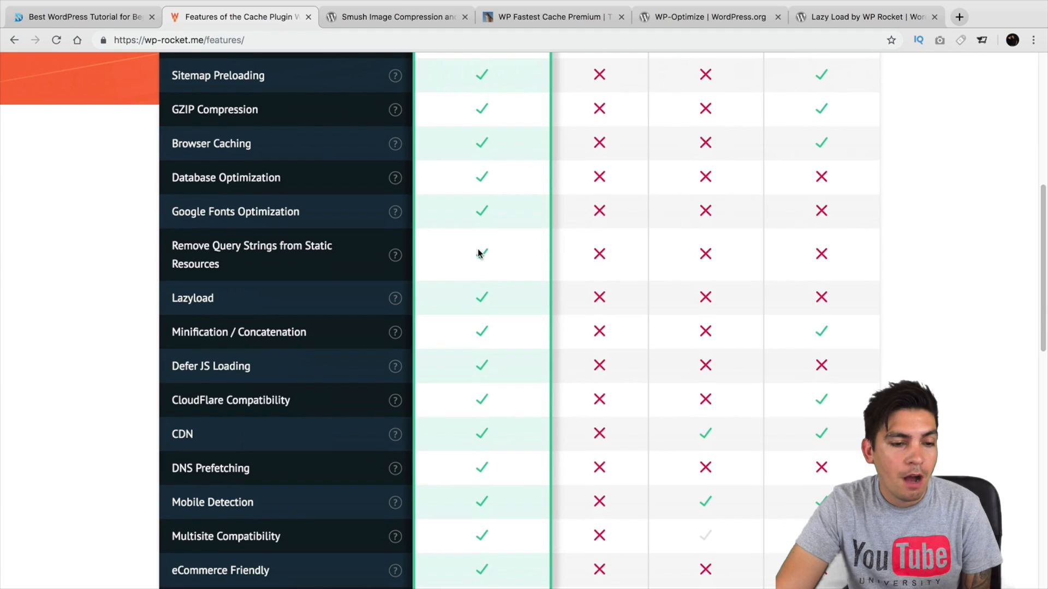
scroll(down, 3)
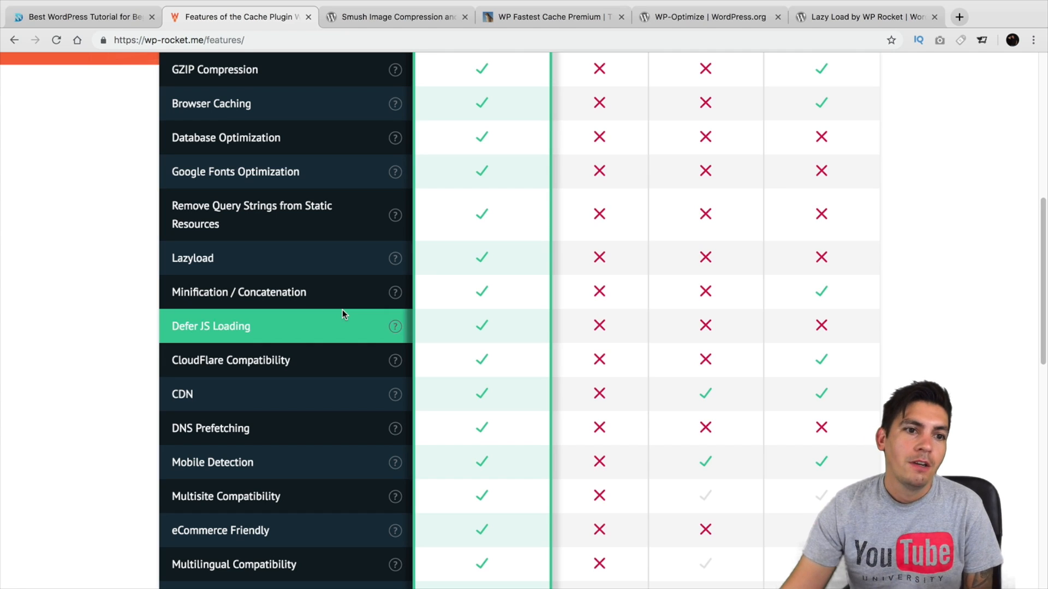
scroll(up, 3)
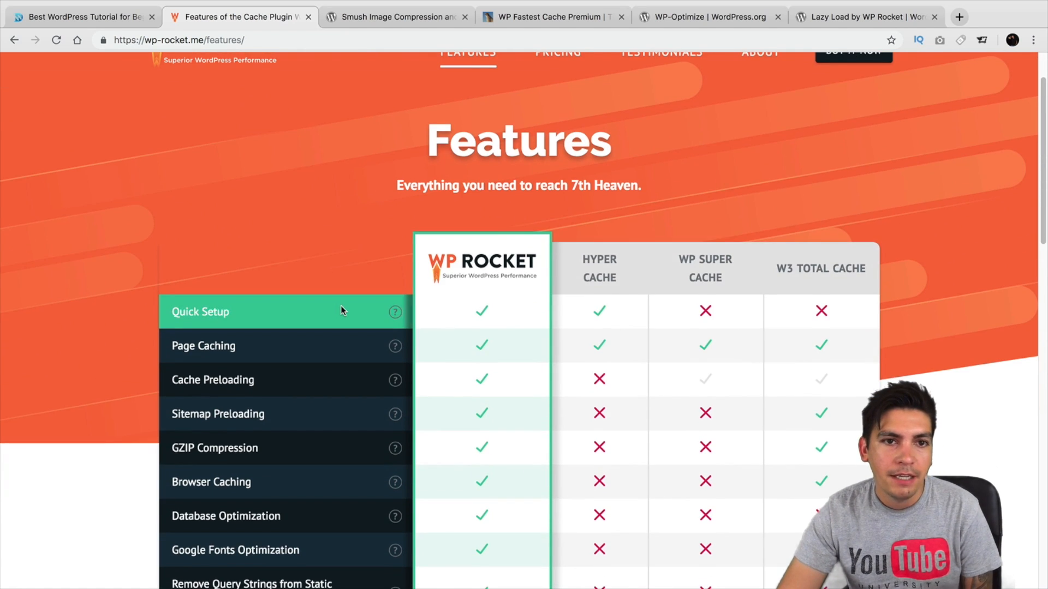
scroll(down, 3)
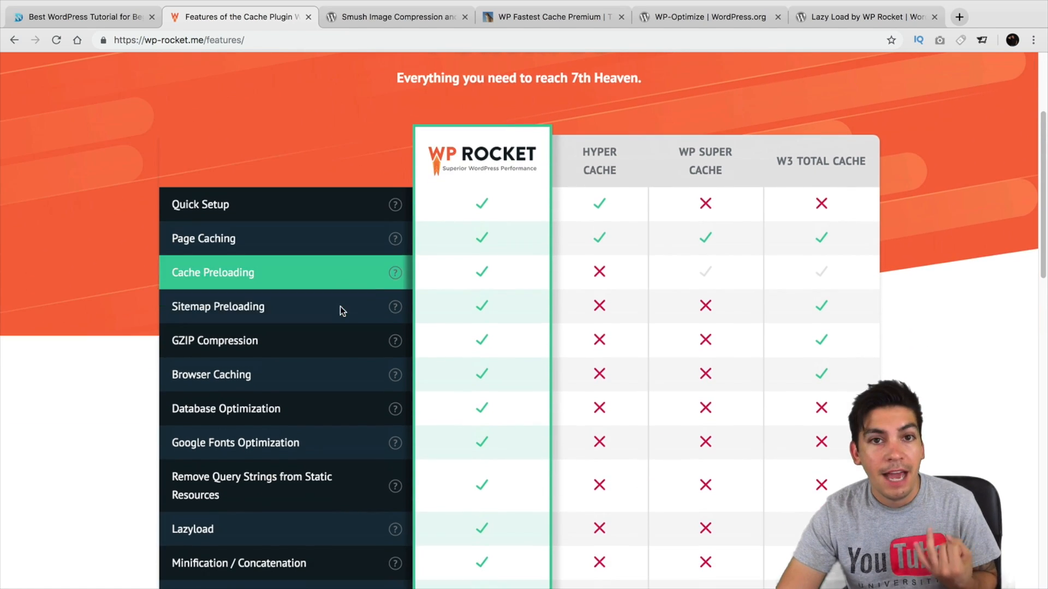
scroll(down, 3)
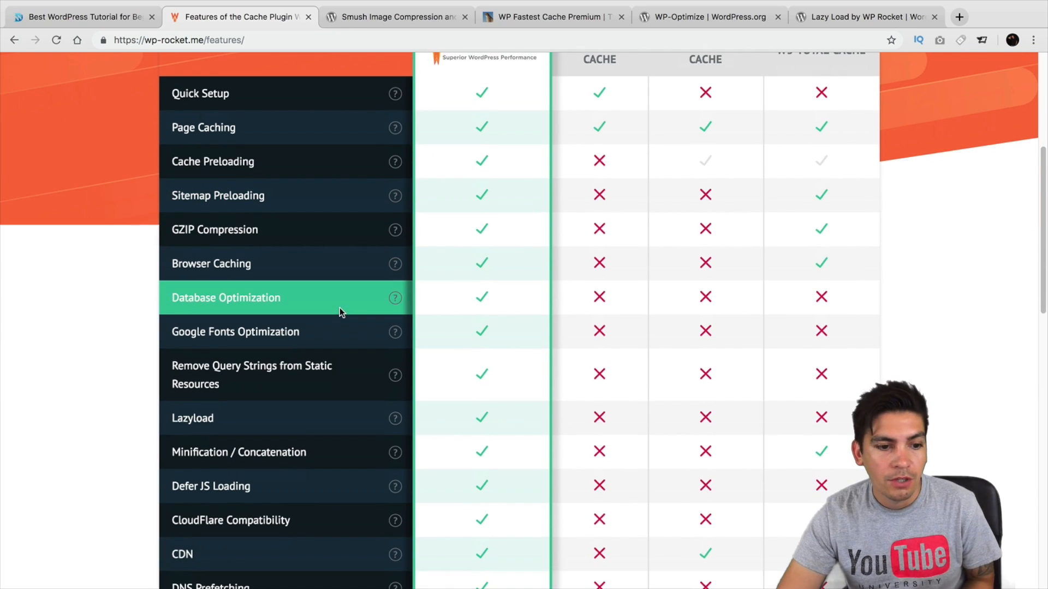
scroll(down, 3)
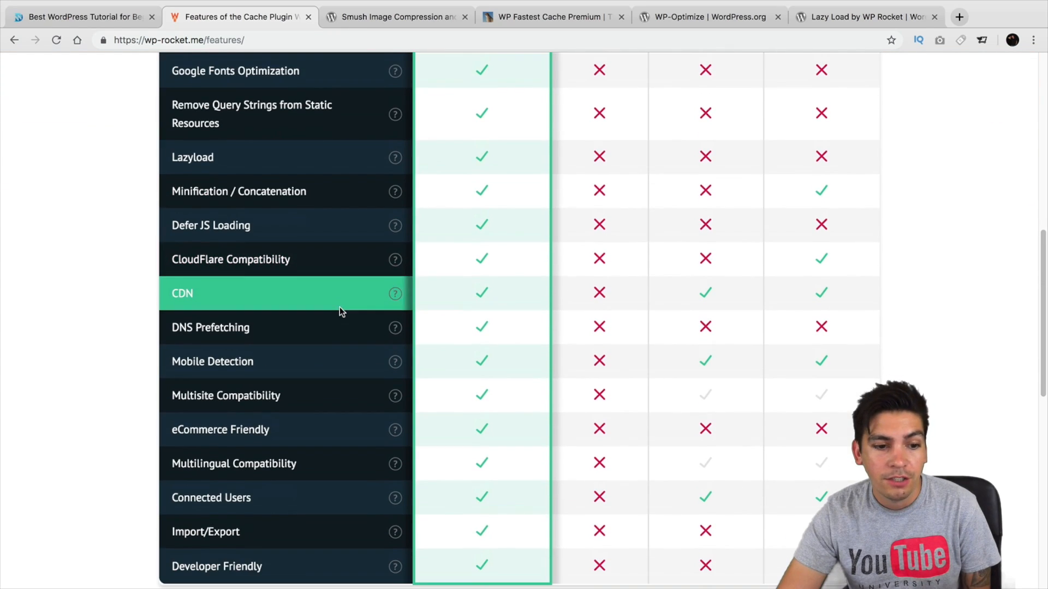
scroll(up, 3)
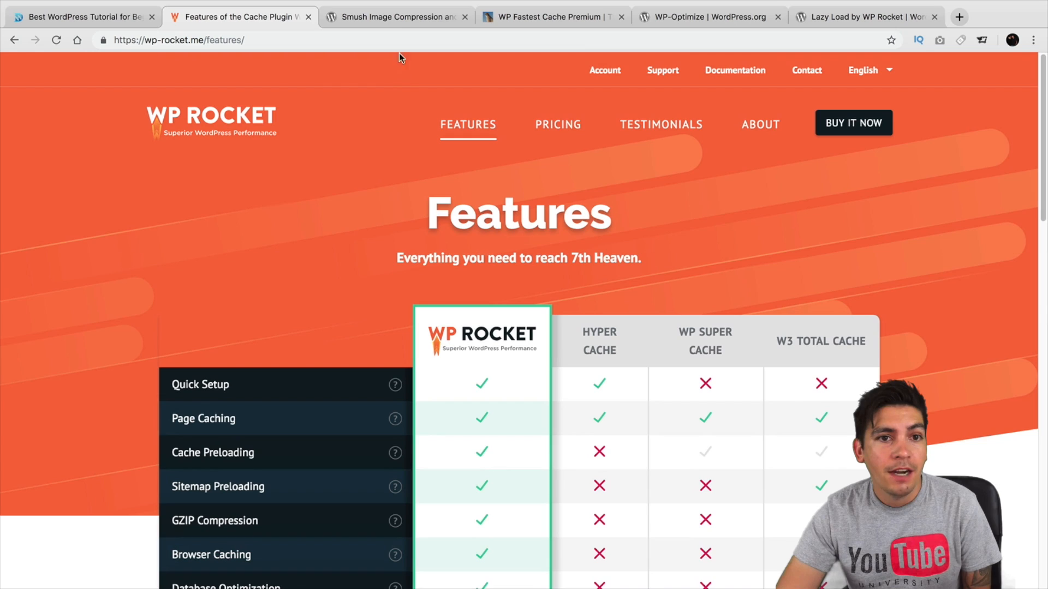
Switch to the Smush Image Compression and Optimization plugin page and scroll its description
click(394, 16)
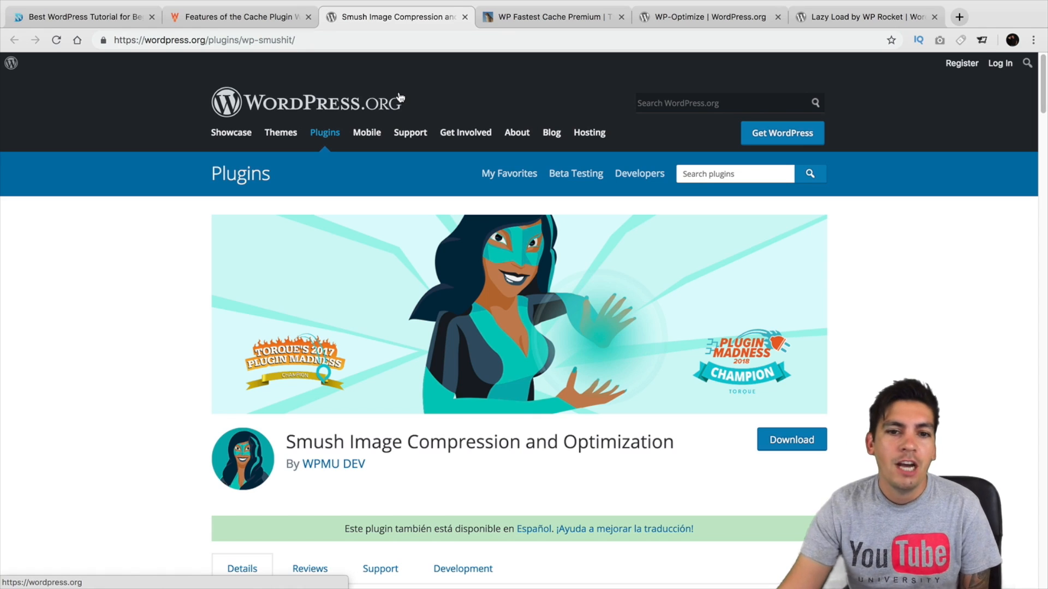
scroll(down, 3)
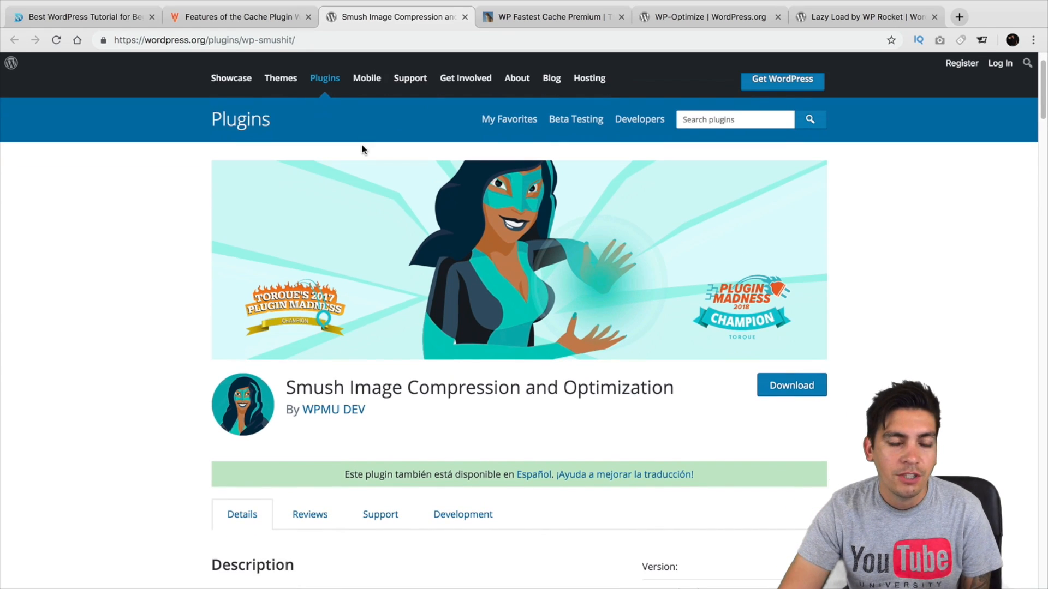
scroll(down, 3)
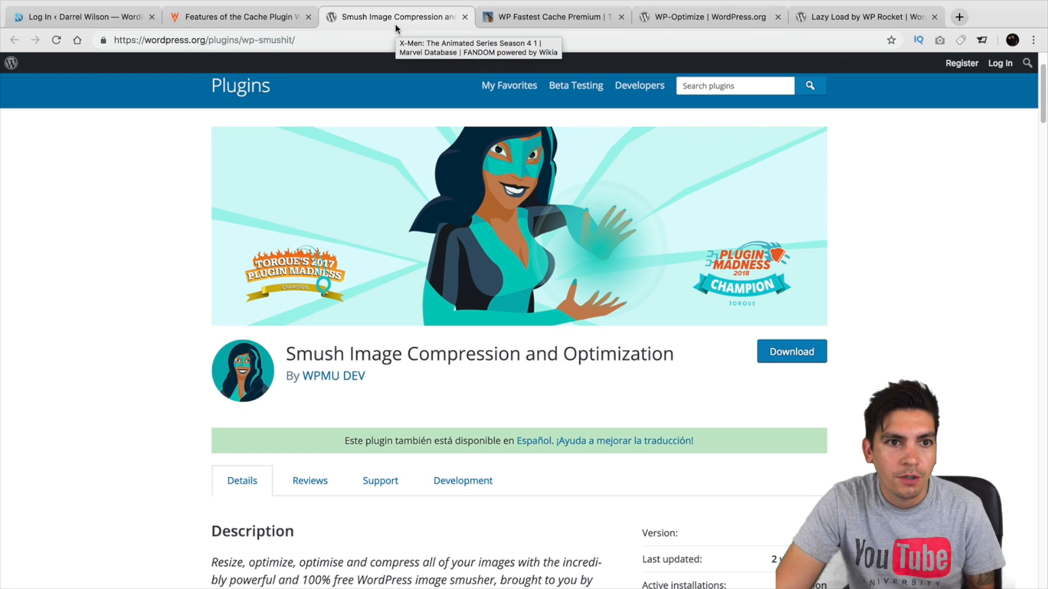
mouse_move(80, 16)
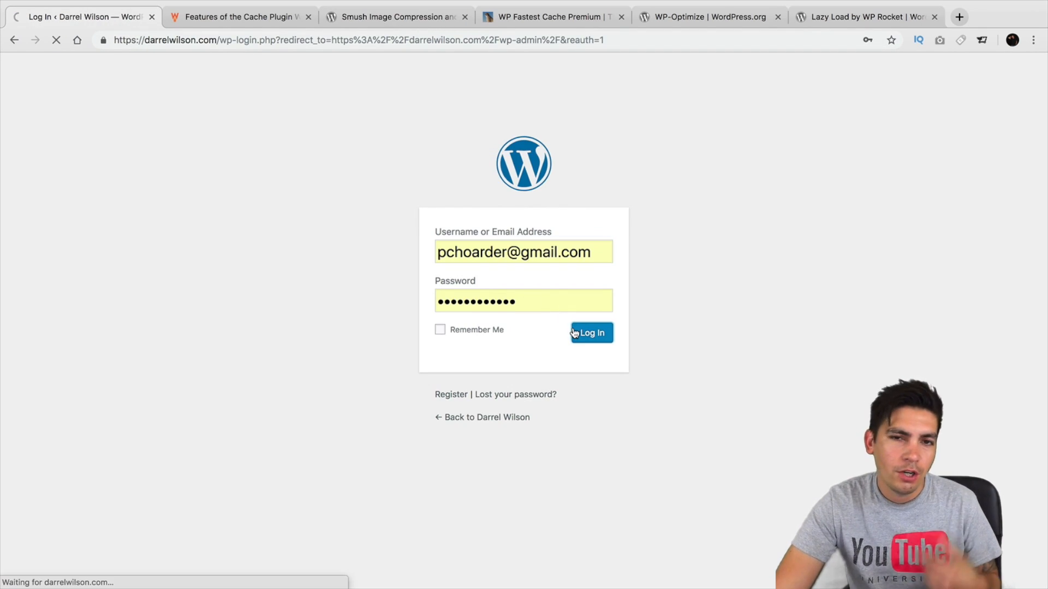
Re-enter the password and log in to WordPress admin
click(589, 333)
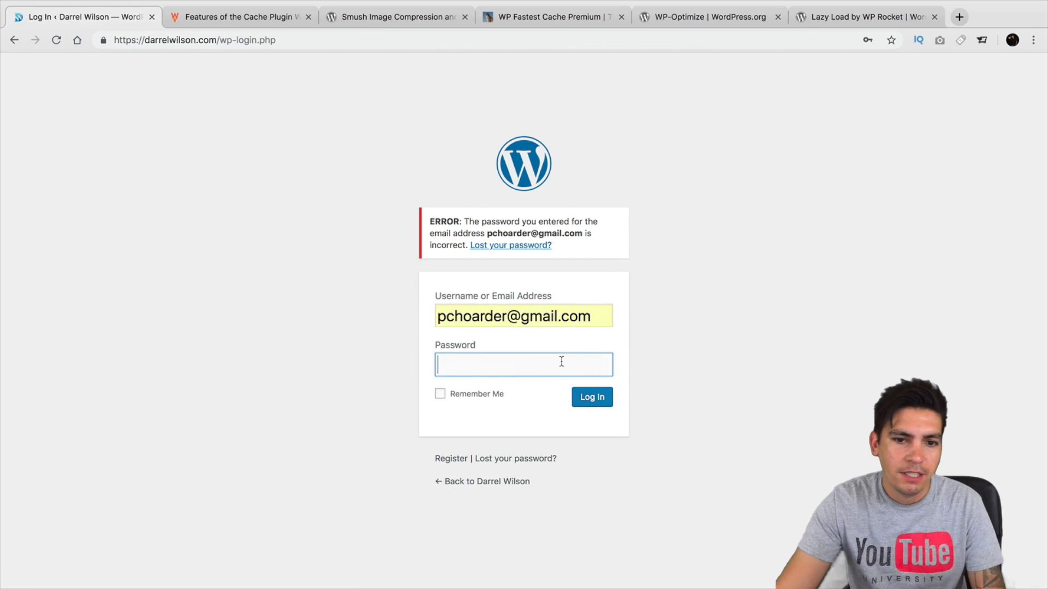
text(password)
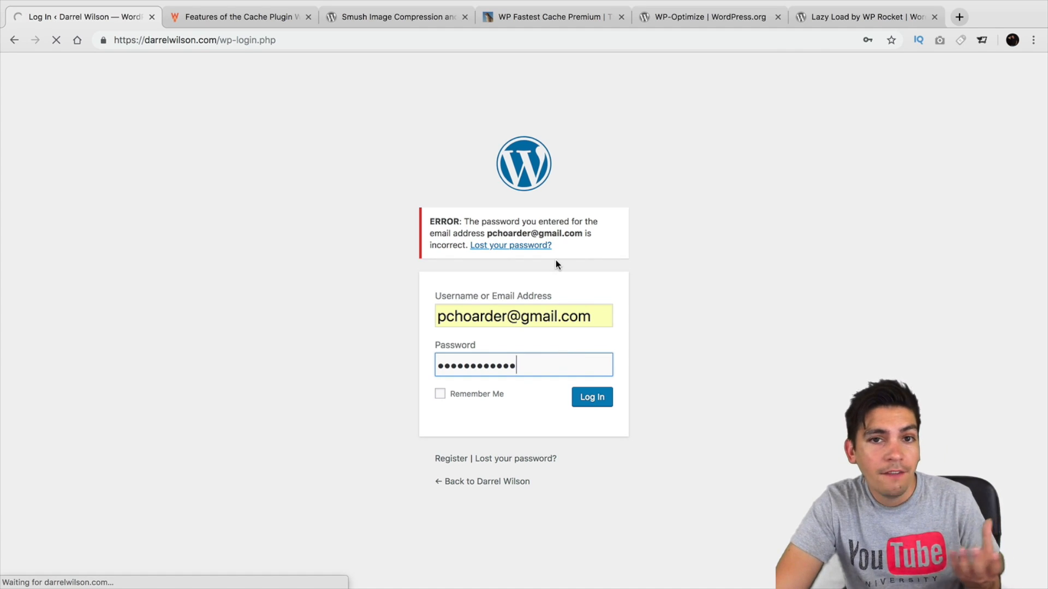
click(590, 397)
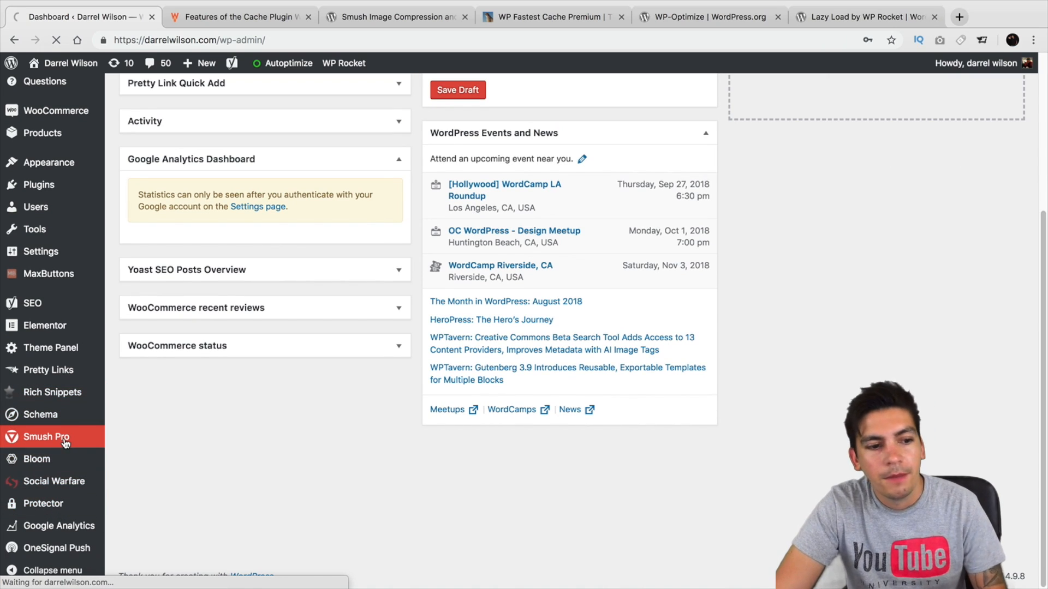
Open the Smush Pro dashboard, glance at the directory tab, then return to it
click(45, 437)
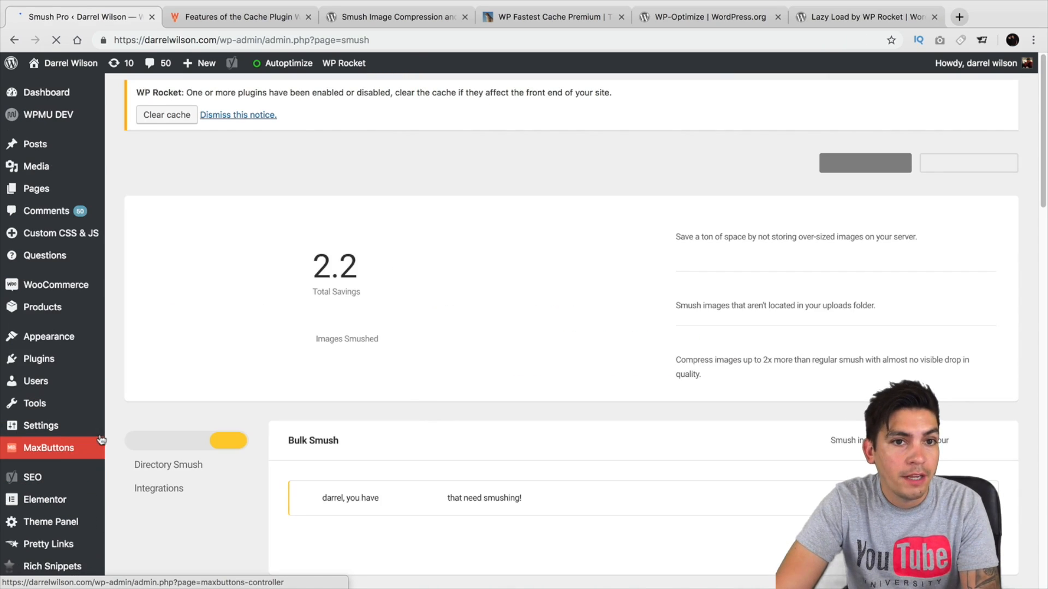
click(394, 17)
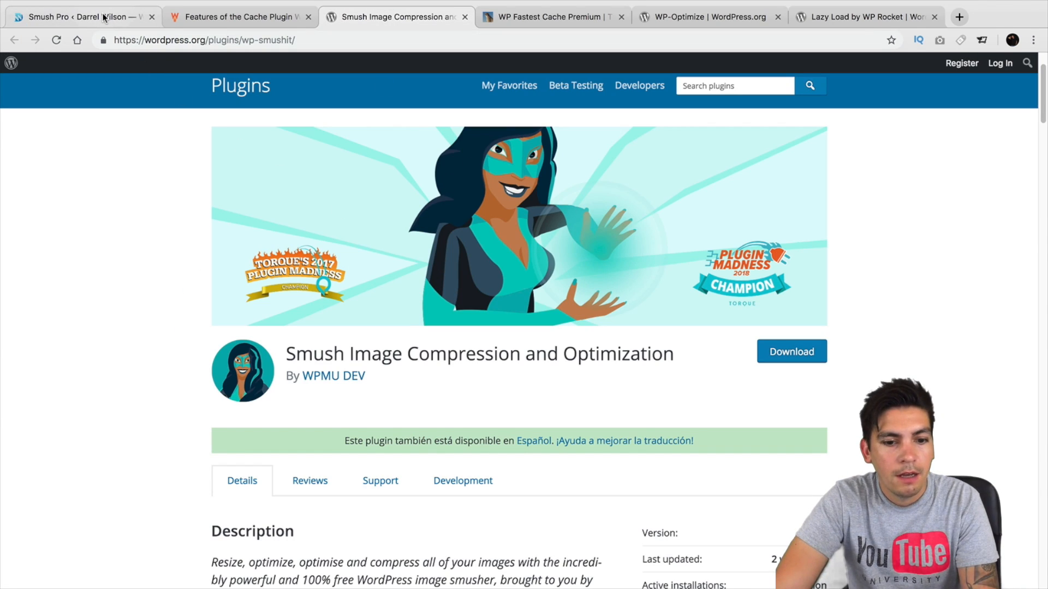
click(80, 17)
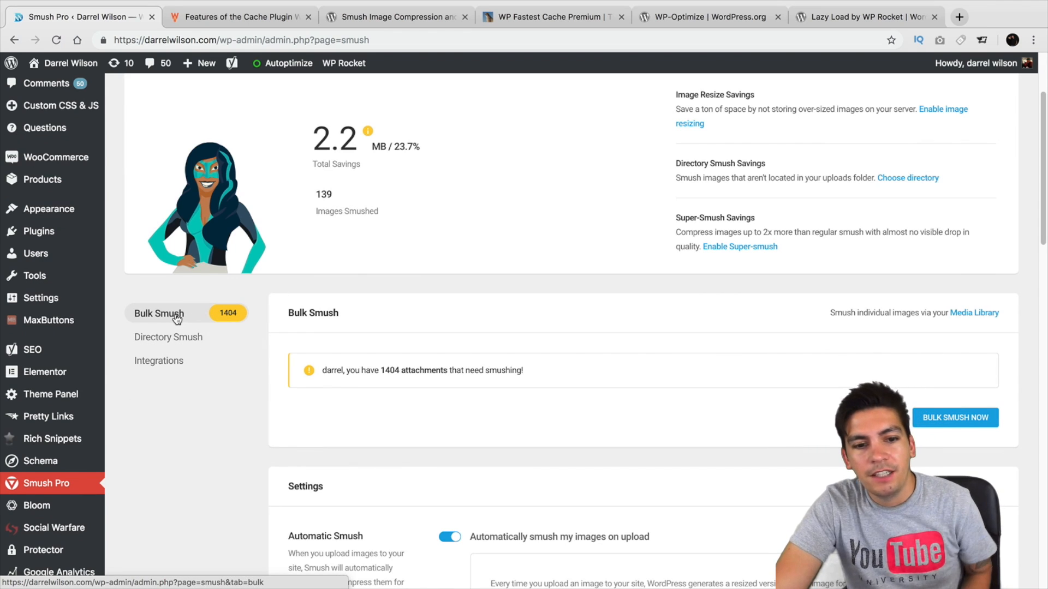
scroll(down, 3)
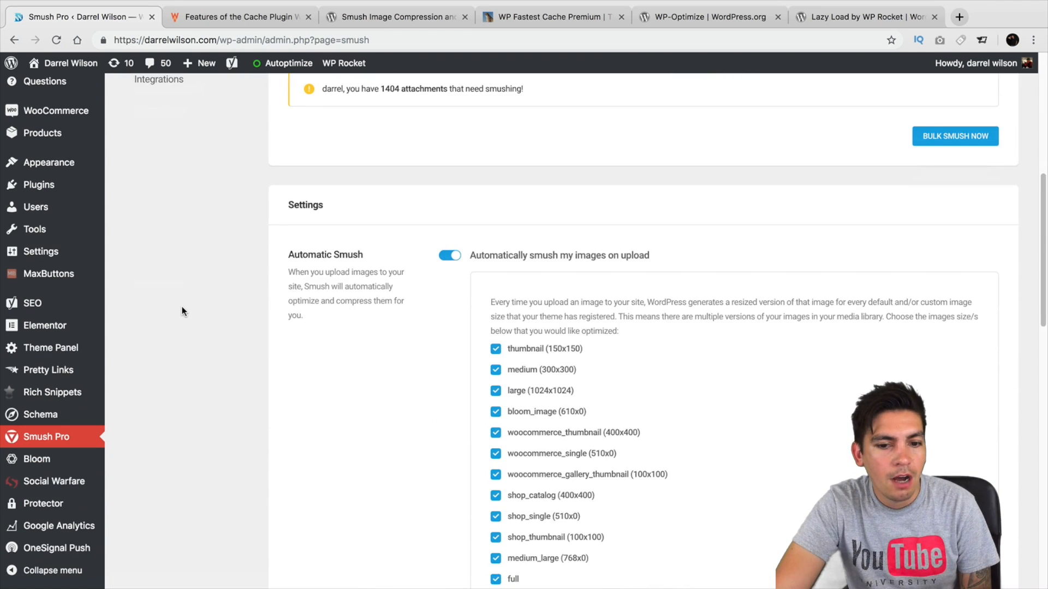
scroll(down, 3)
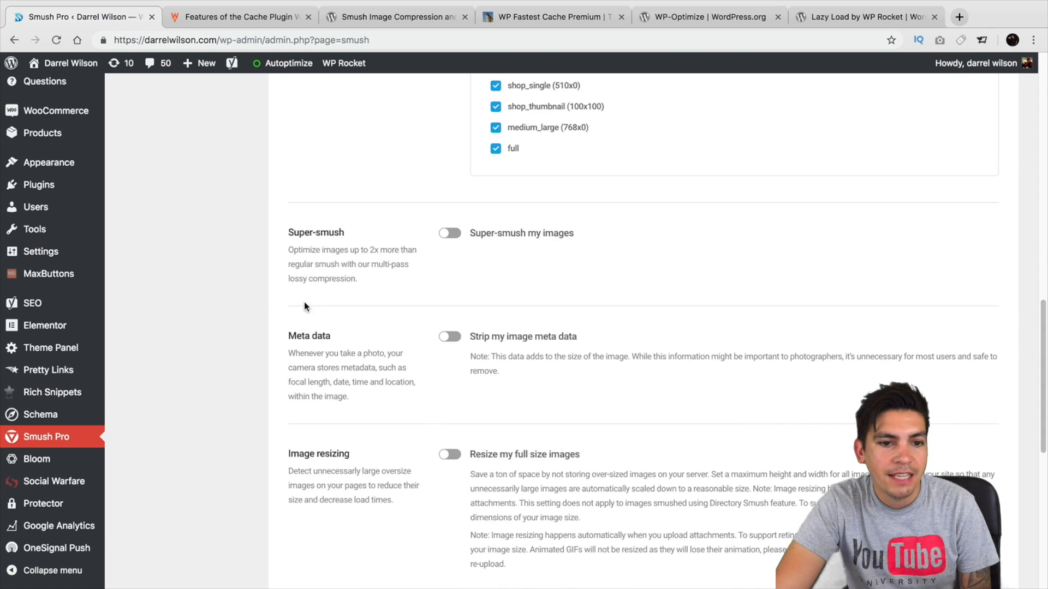
scroll(down, 3)
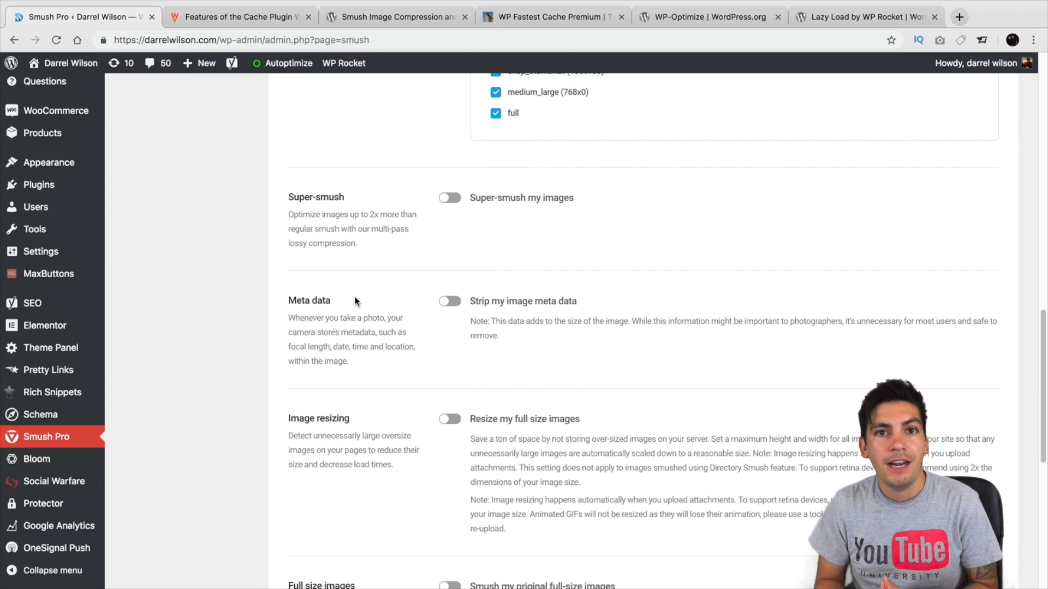
scroll(down, 3)
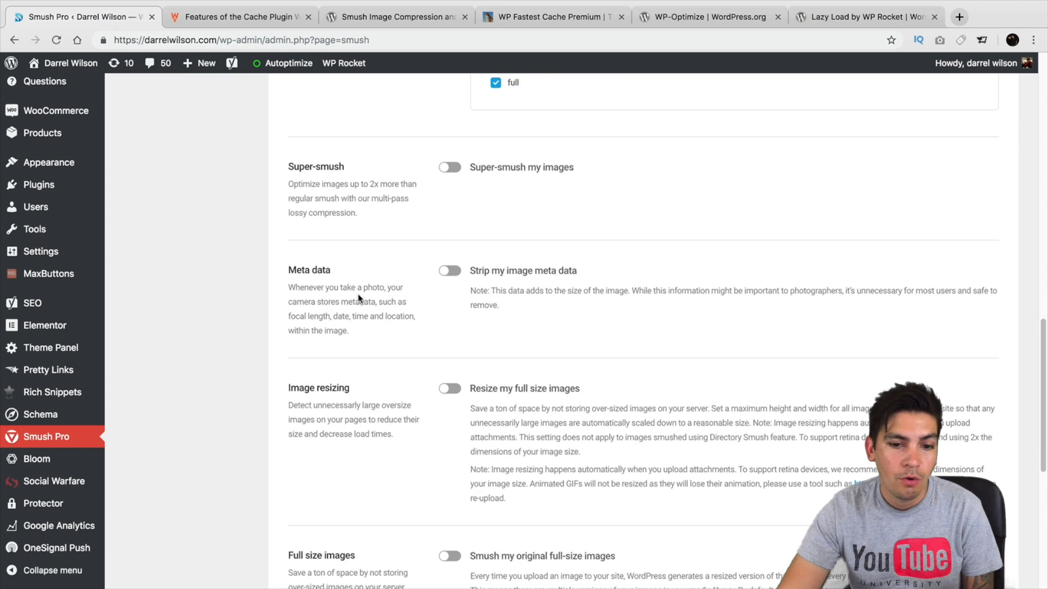
scroll(down, 3)
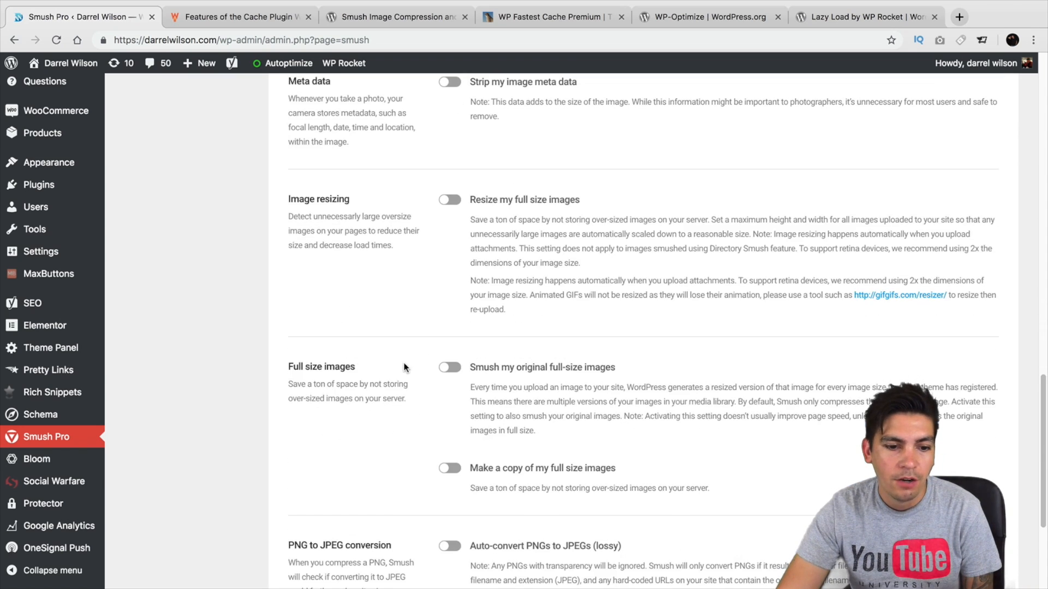
scroll(down, 3)
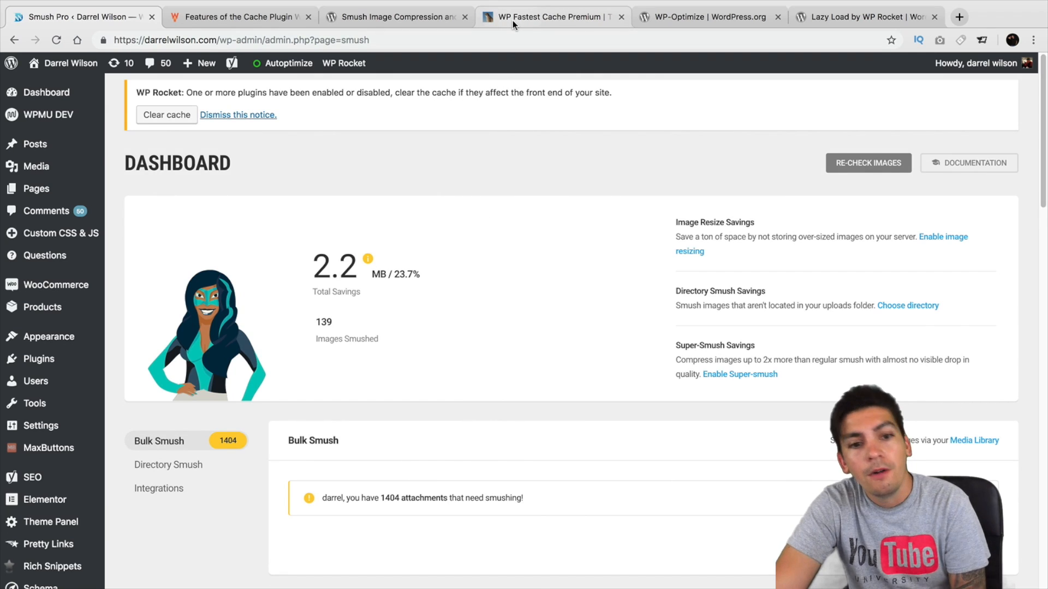
mouse_move(551, 16)
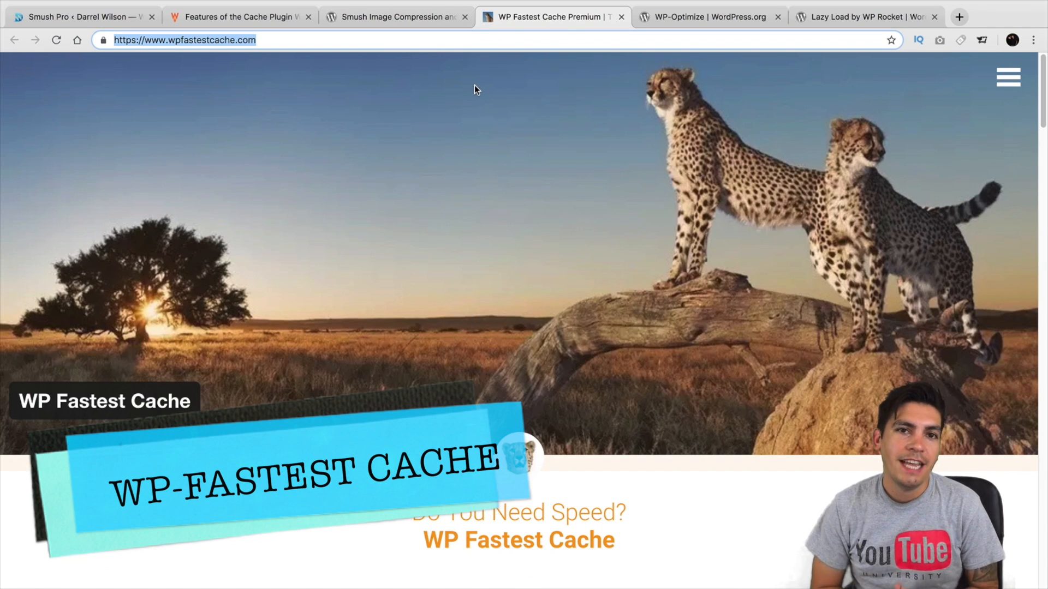
Scroll through WP Fastest Cache's features table against W3 Total Cache and Super Cache
scroll(down, 3)
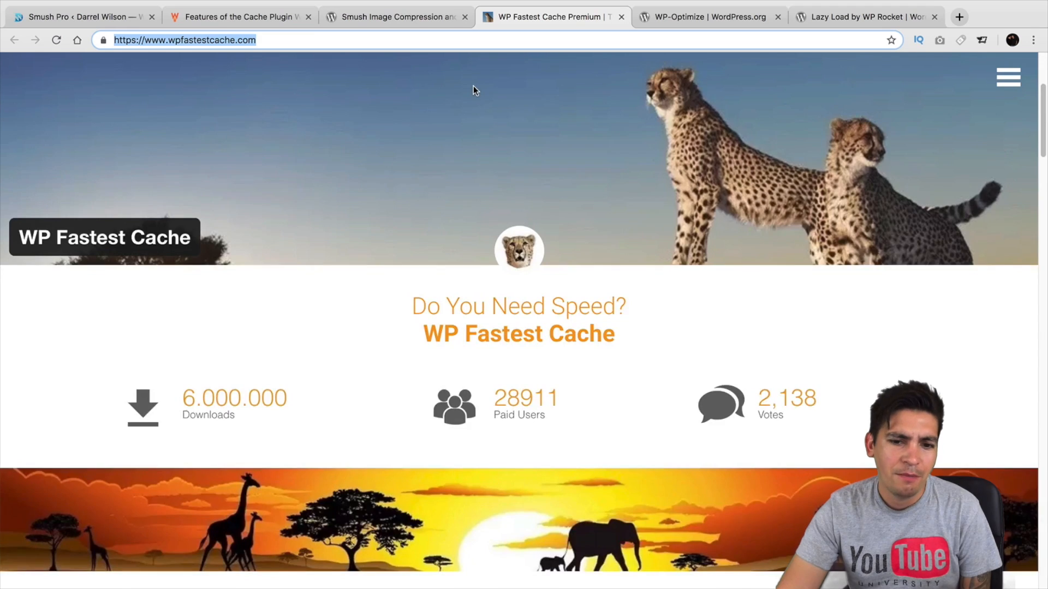
scroll(down, 3)
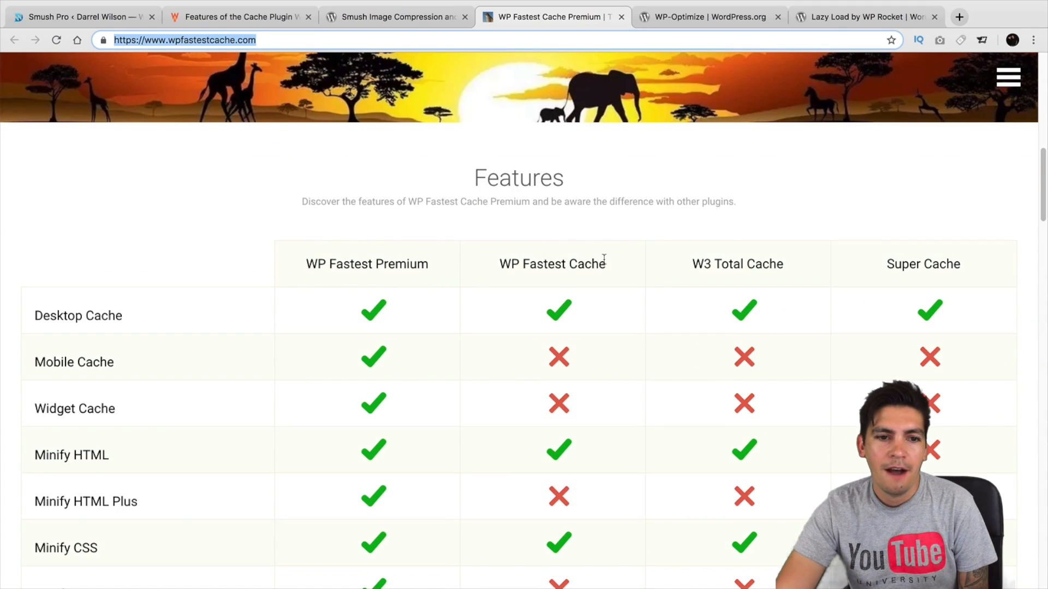
scroll(down, 3)
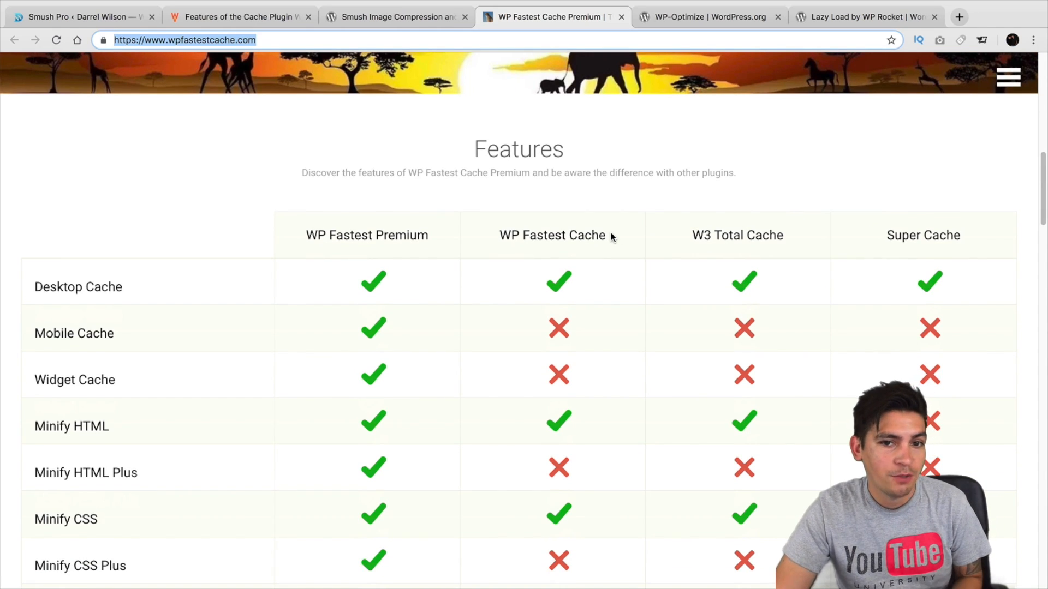
scroll(down, 3)
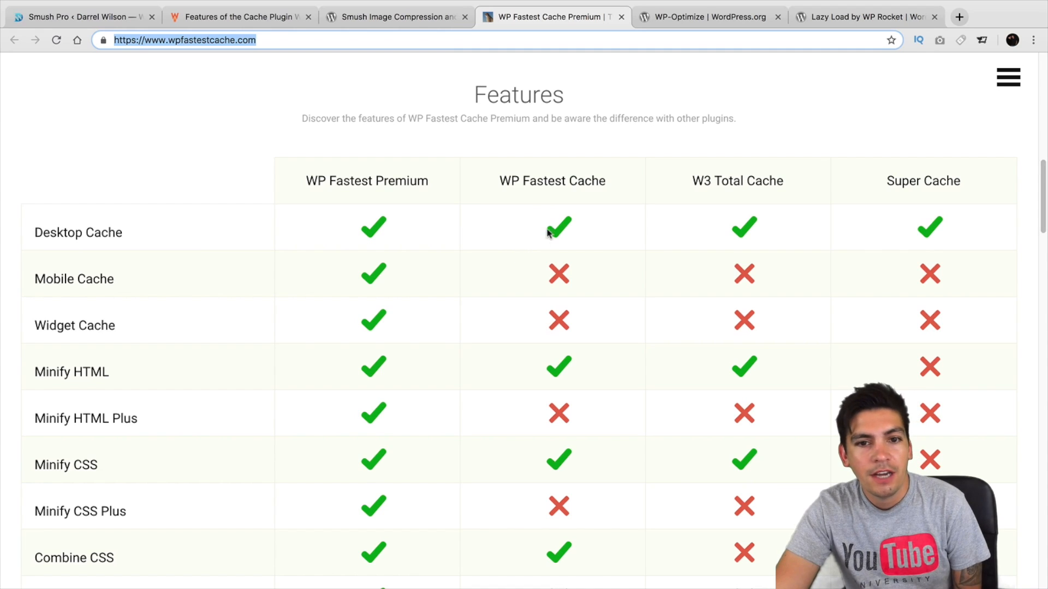
scroll(down, 3)
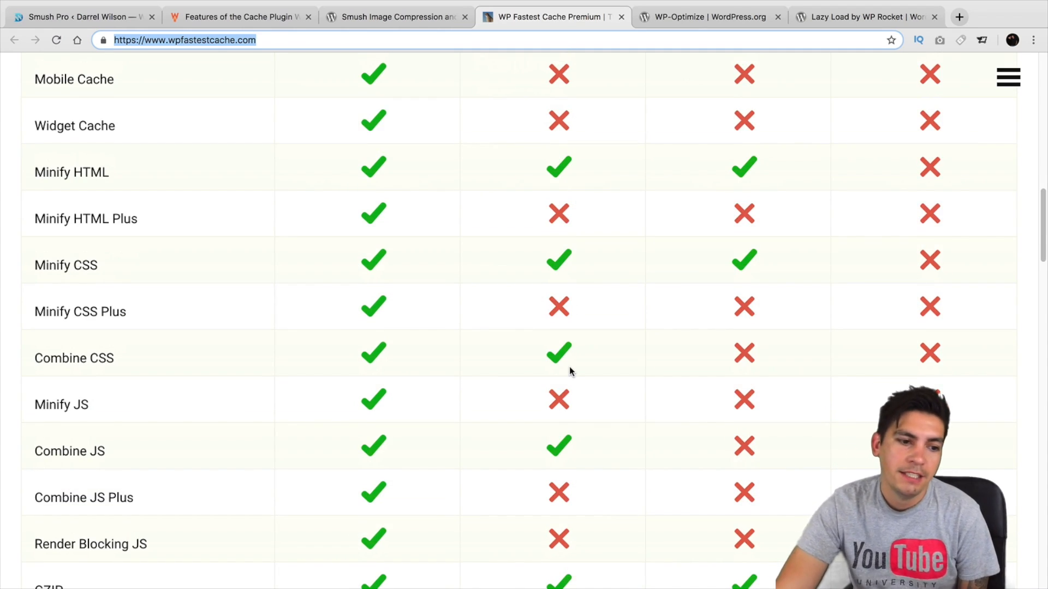
scroll(down, 3)
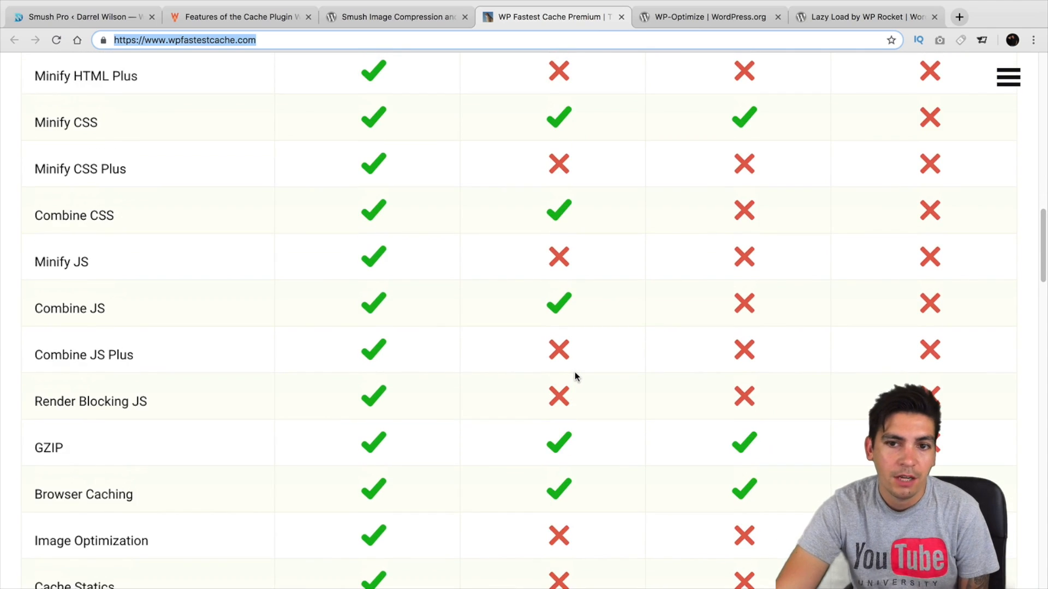
scroll(up, 3)
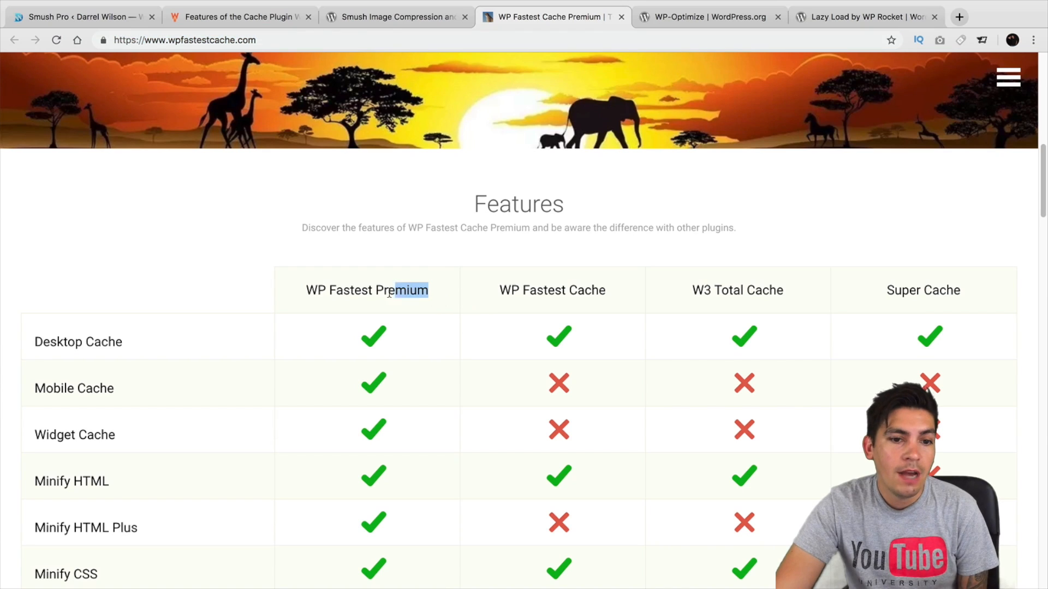
Continue scrolling past Lazy Load down to the FAQ section
scroll(down, 3)
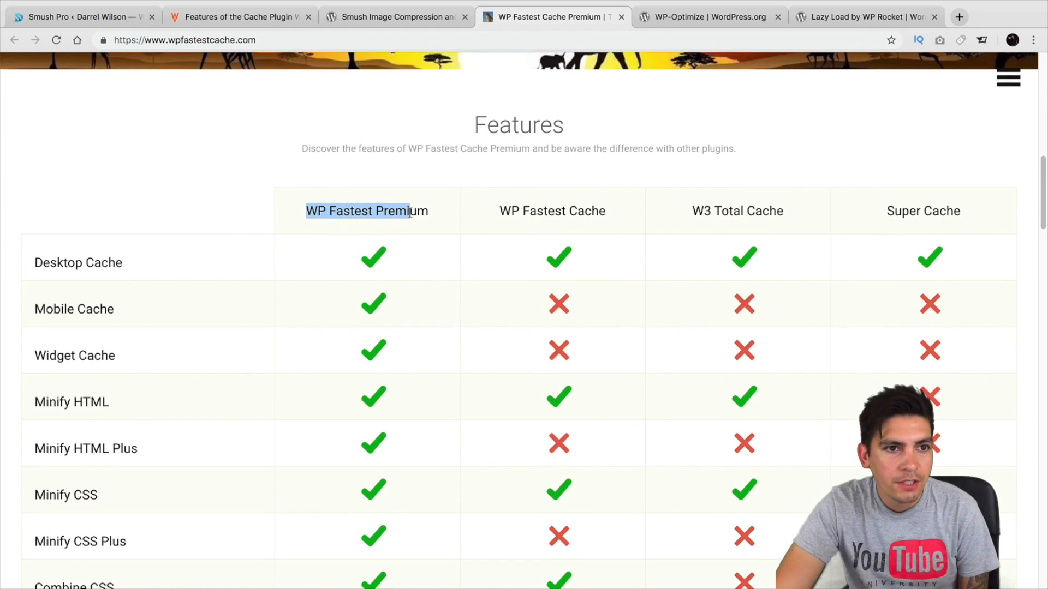
scroll(down, 3)
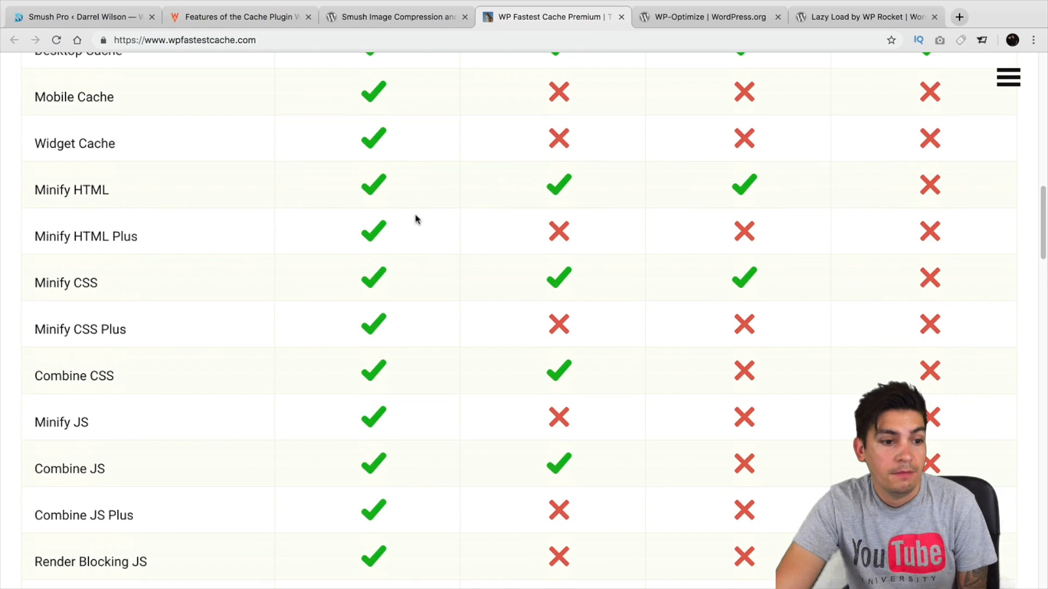
scroll(down, 3)
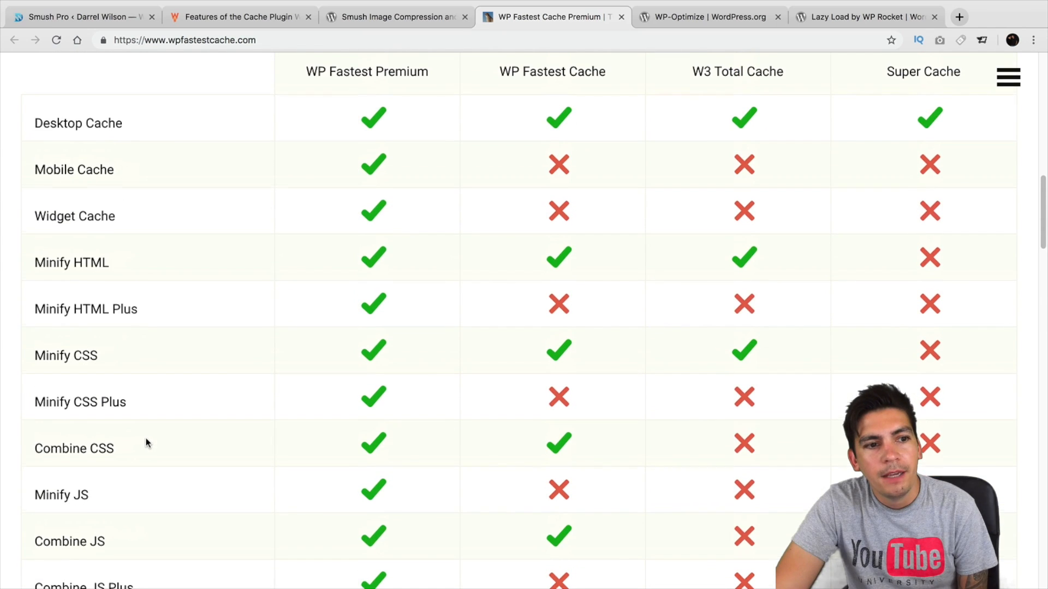
scroll(down, 3)
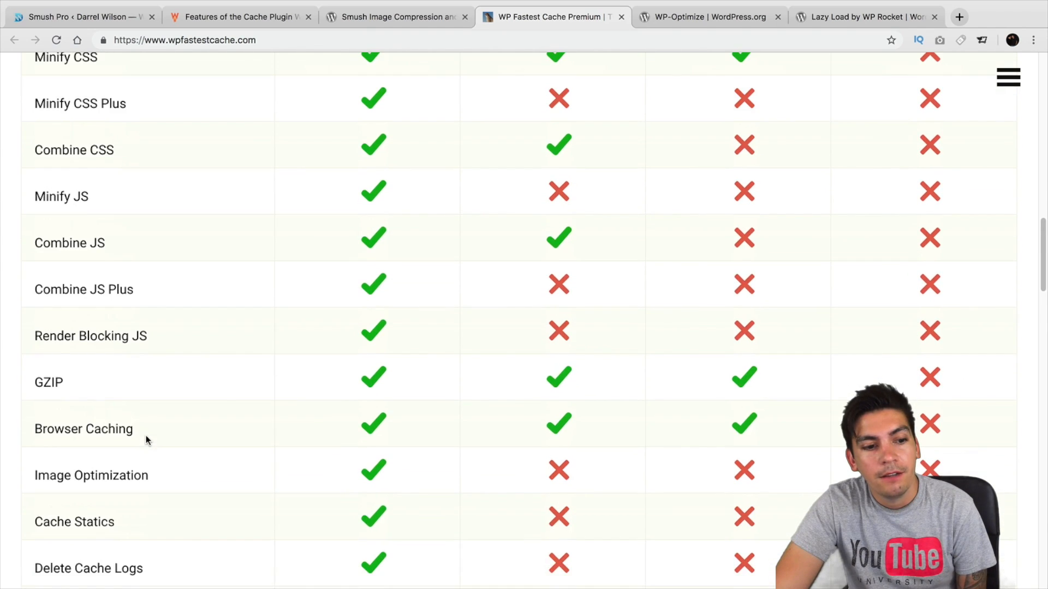
scroll(down, 3)
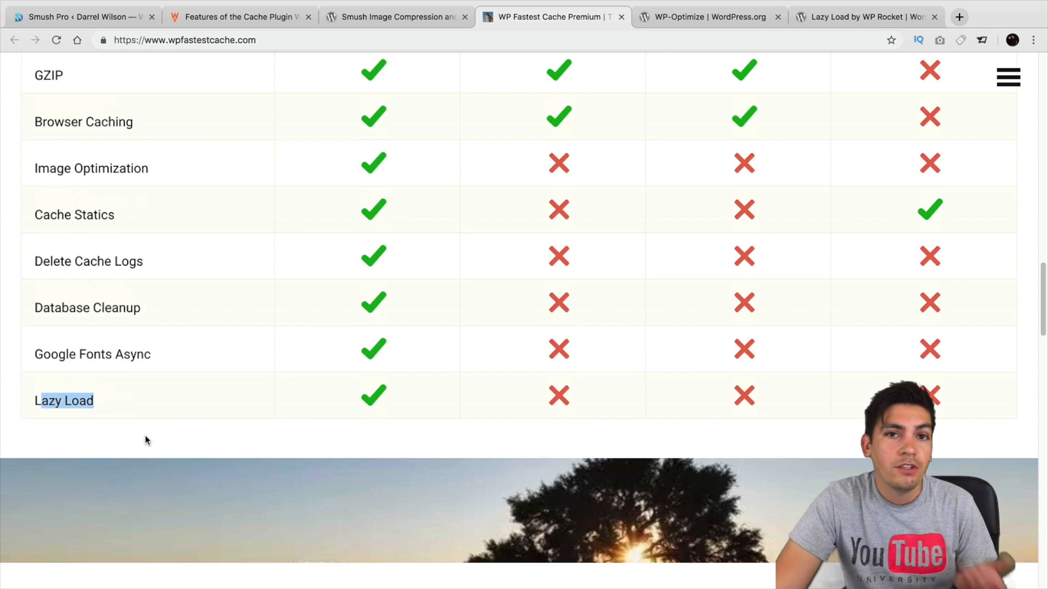
scroll(down, 3)
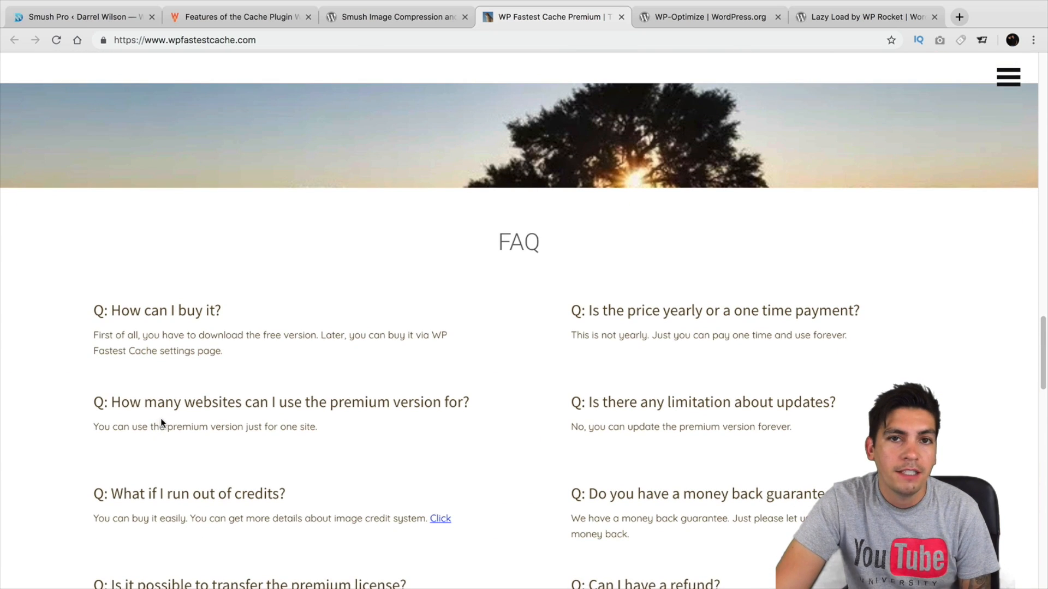
Scroll through the WP Fastest Cache FAQ, then switch to the WP-Optimize tab
scroll(down, 3)
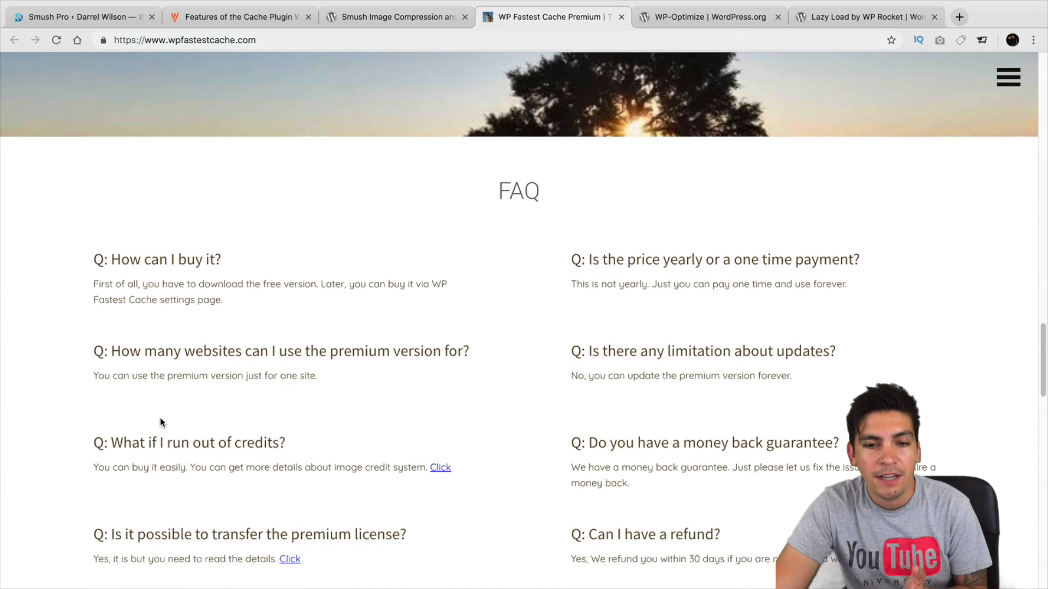
scroll(down, 3)
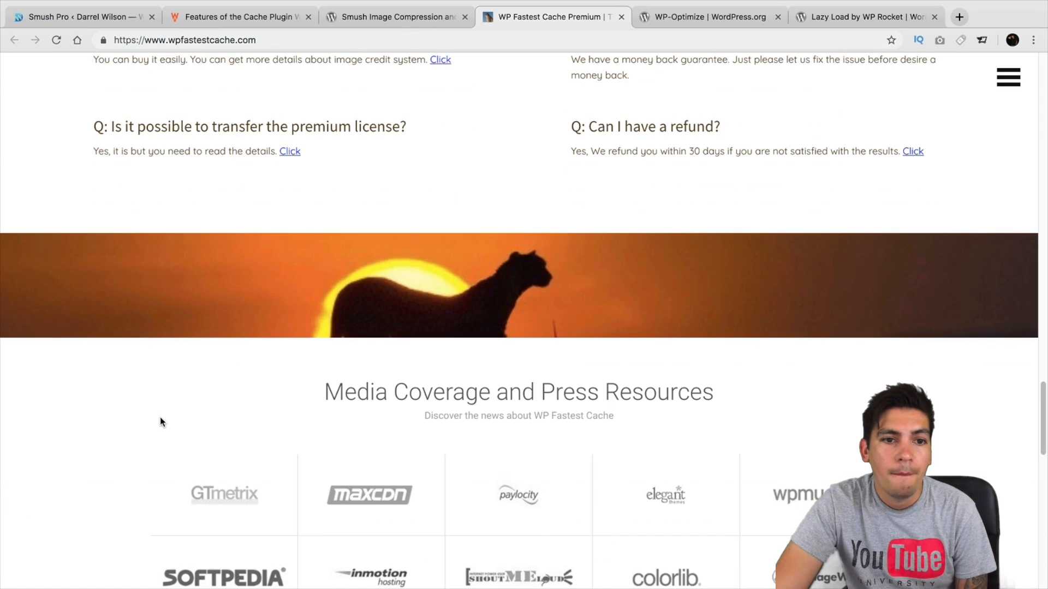
scroll(down, 3)
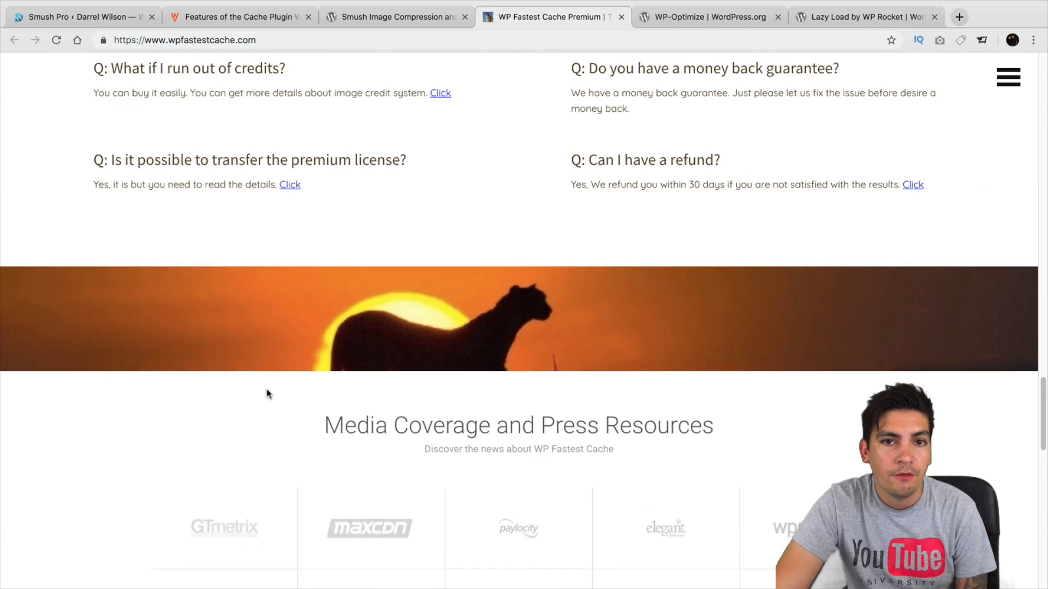
scroll(down, 3)
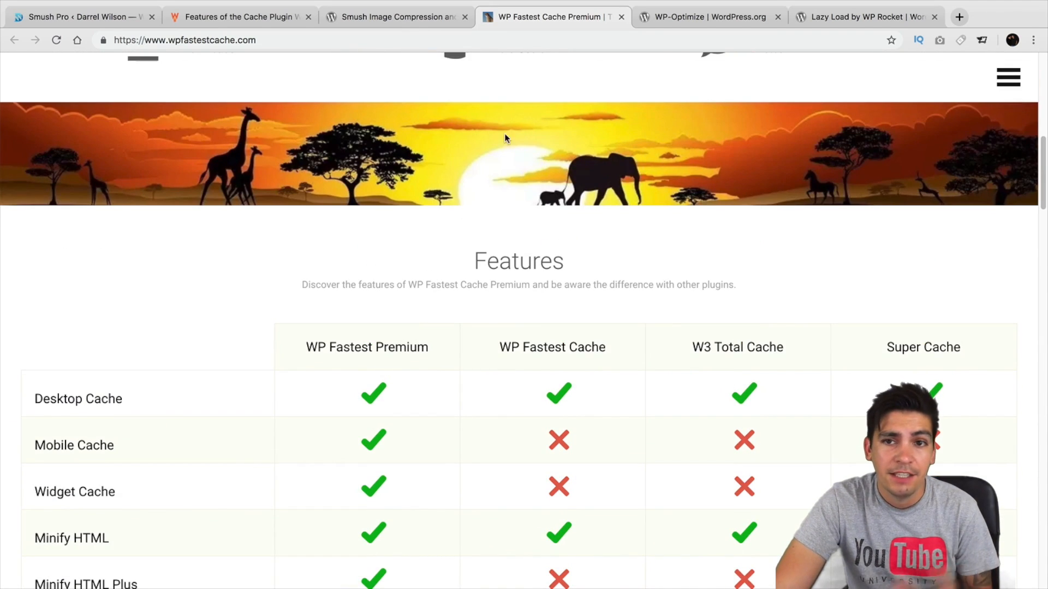
mouse_move(701, 31)
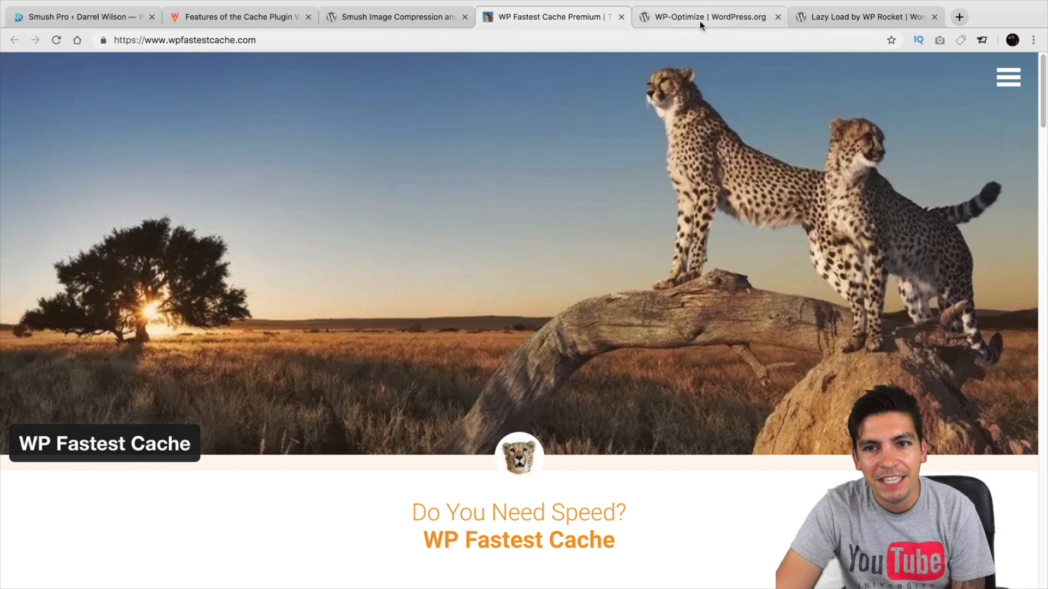
click(706, 17)
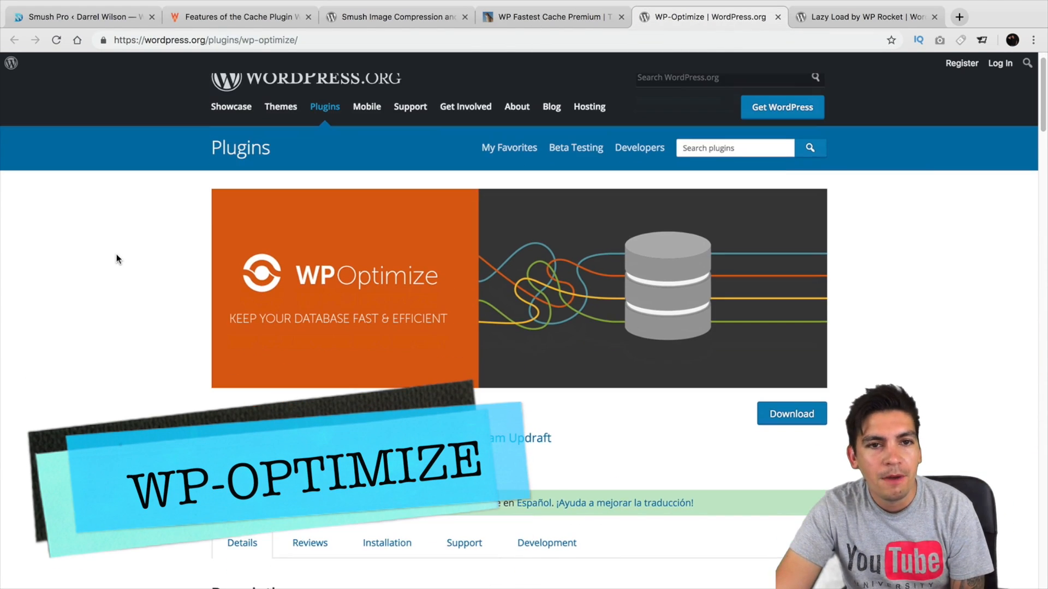
Read WP-Optimize's description and major features, then switch to Lazy Load by WP Rocket
scroll(down, 3)
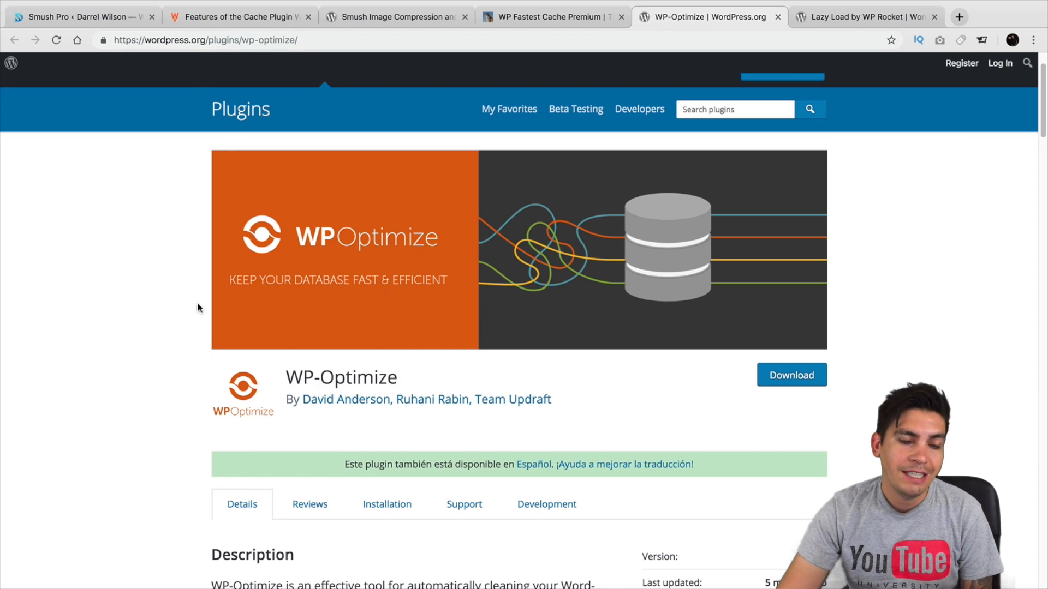
scroll(down, 3)
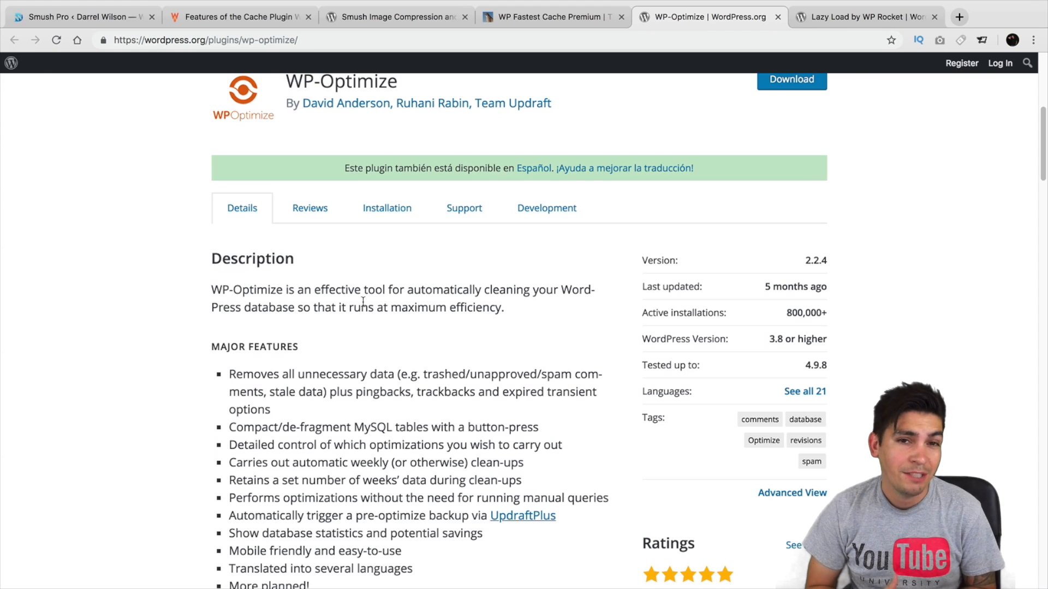
scroll(up, 3)
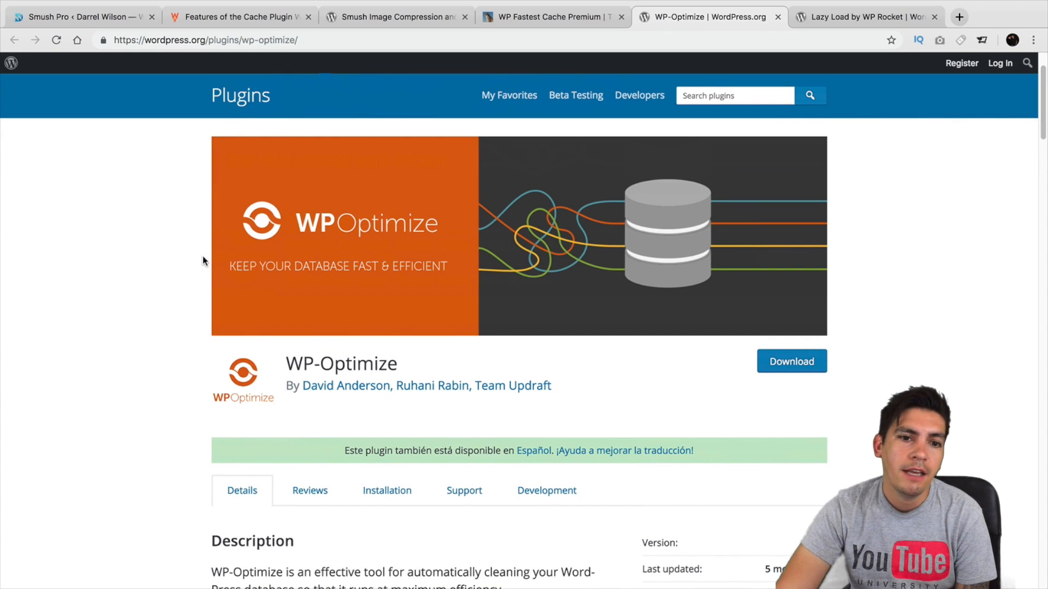
scroll(down, 3)
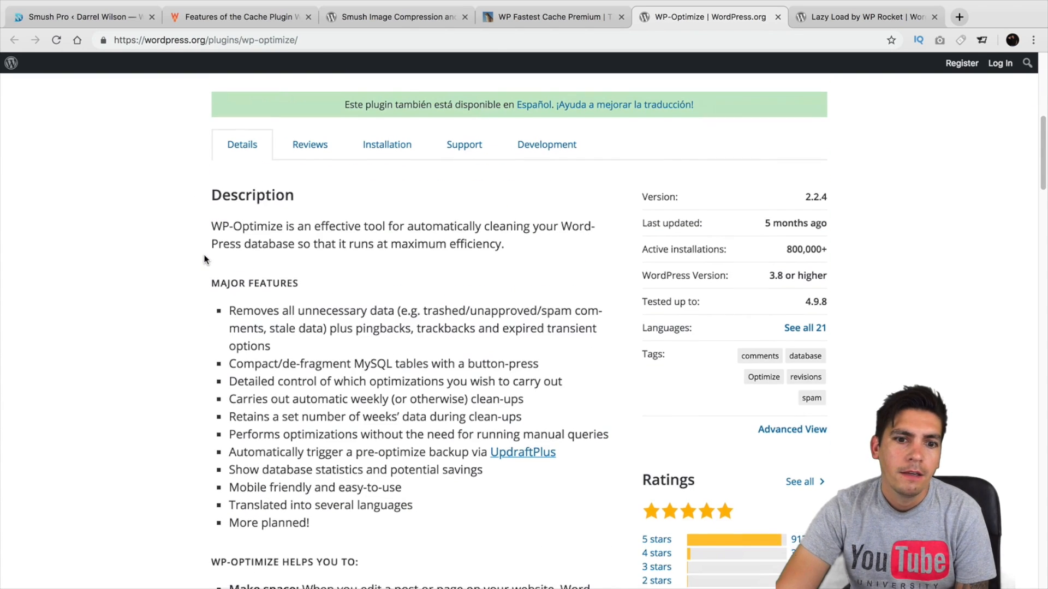
scroll(down, 3)
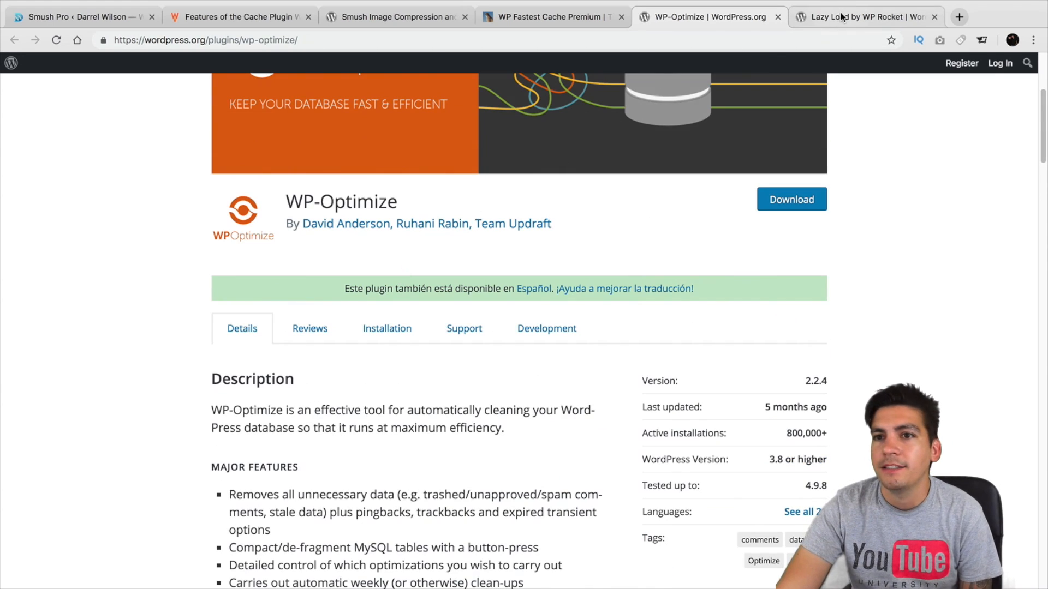
click(866, 17)
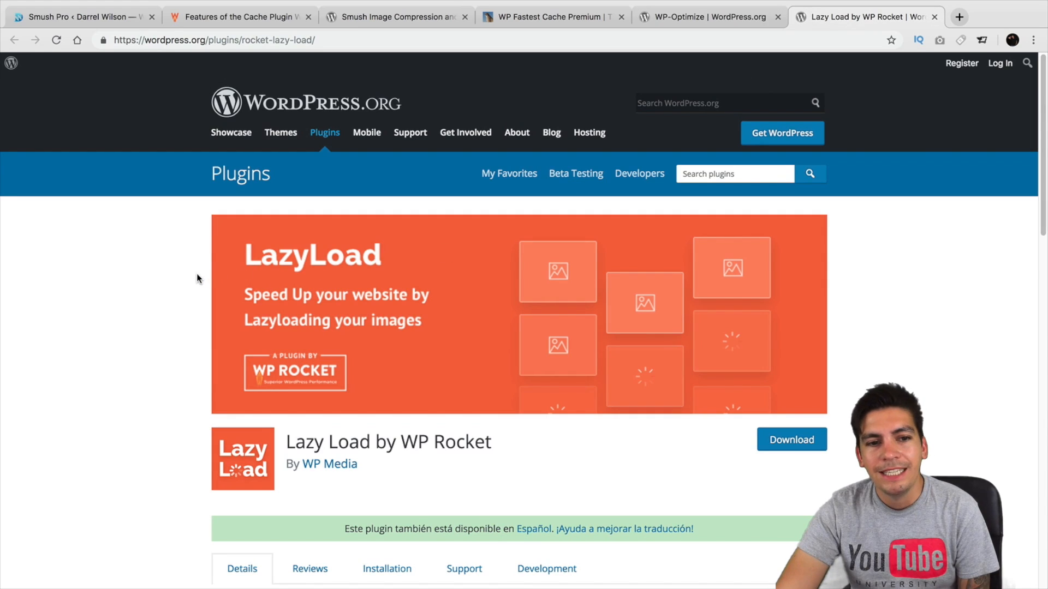
scroll(down, 3)
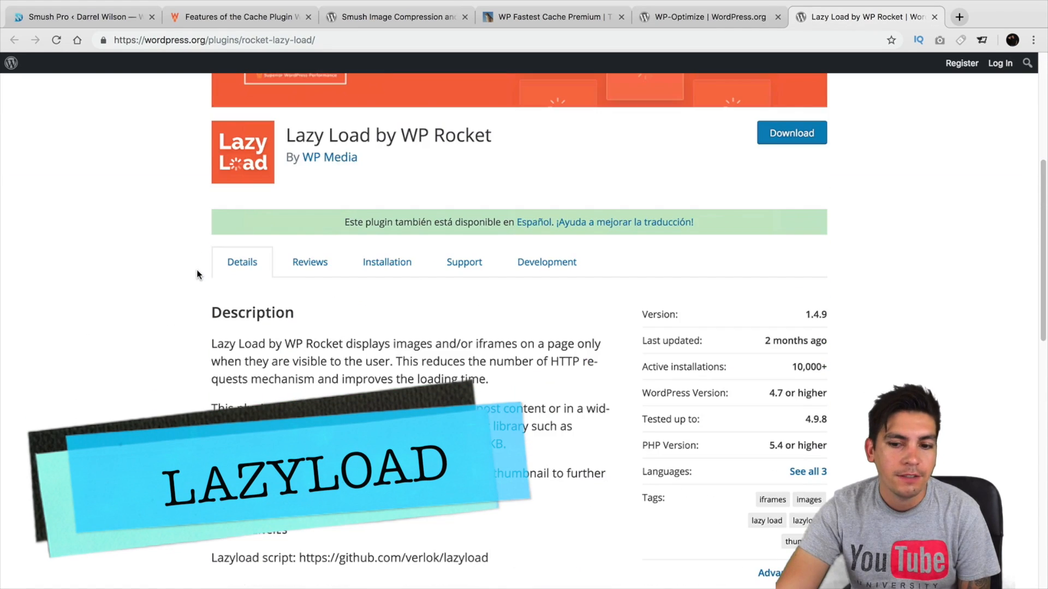
scroll(down, 3)
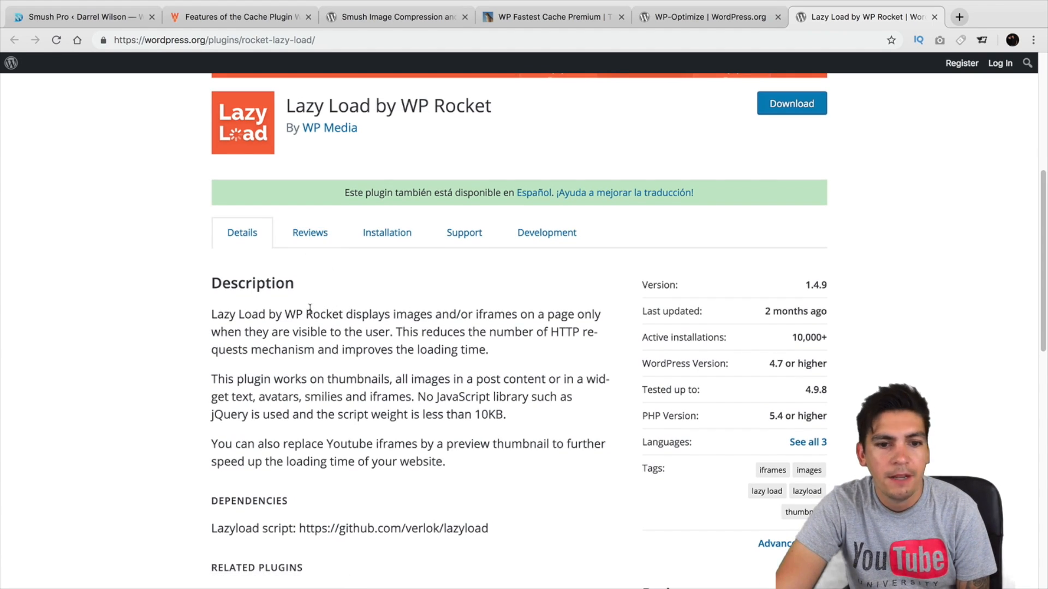
drag(311, 314, 321, 350)
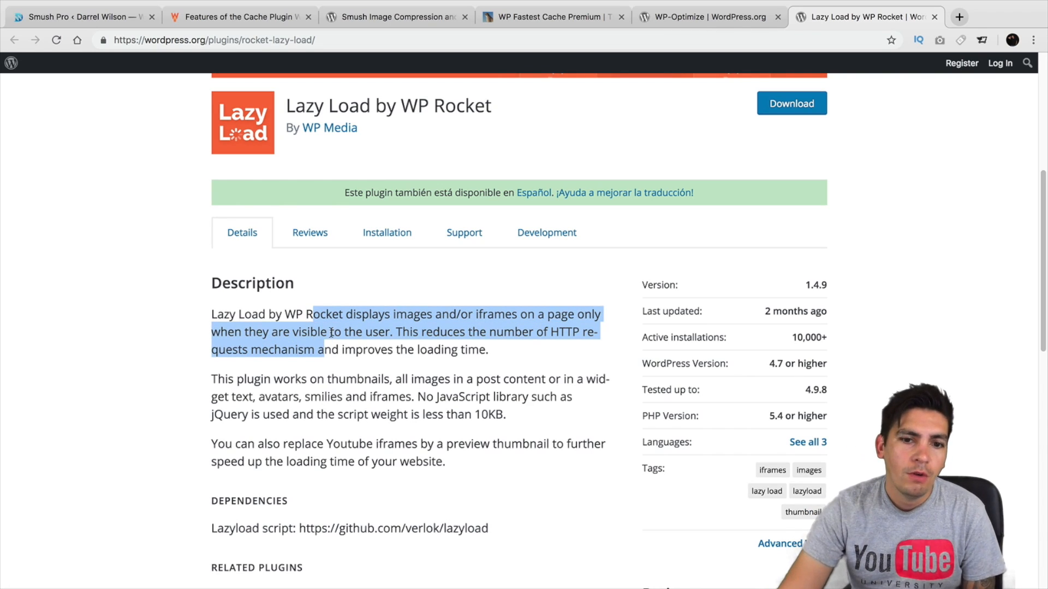
scroll(down, 3)
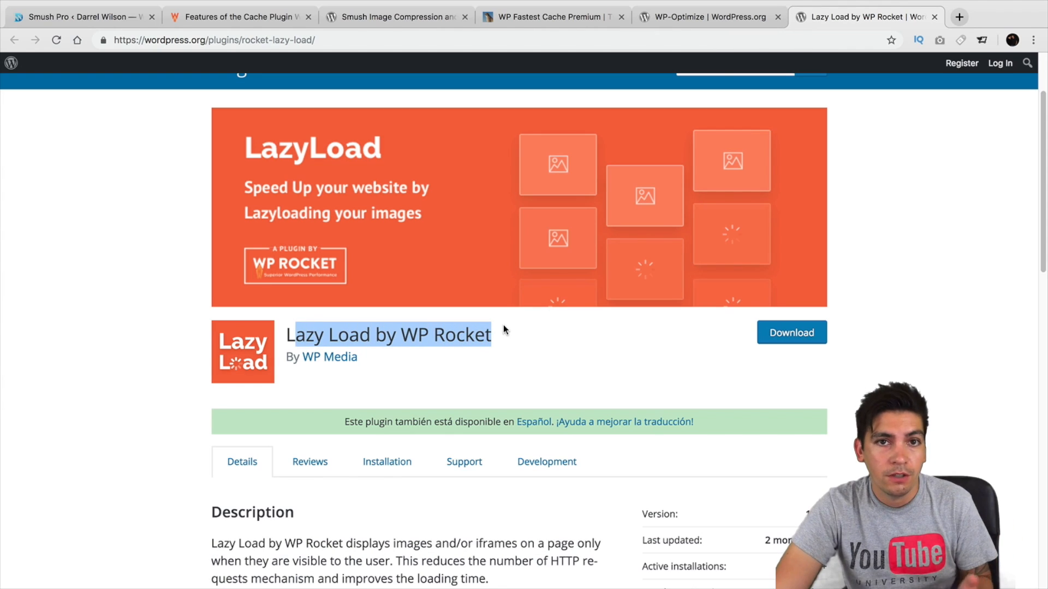
mouse_move(521, 142)
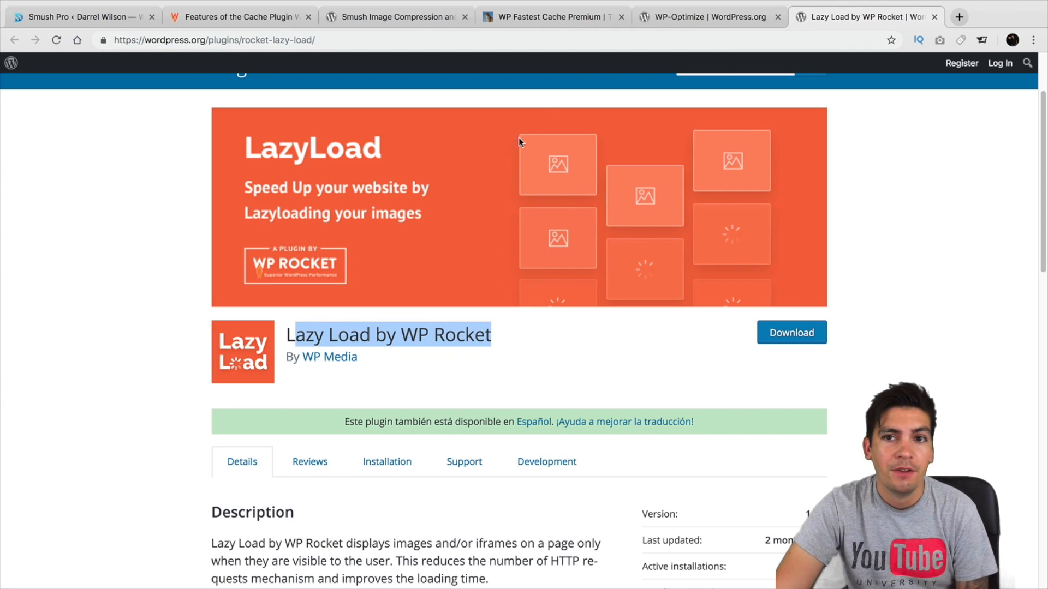
Switch back to the 'WP-Optimize | WordPress.org' tab
click(708, 17)
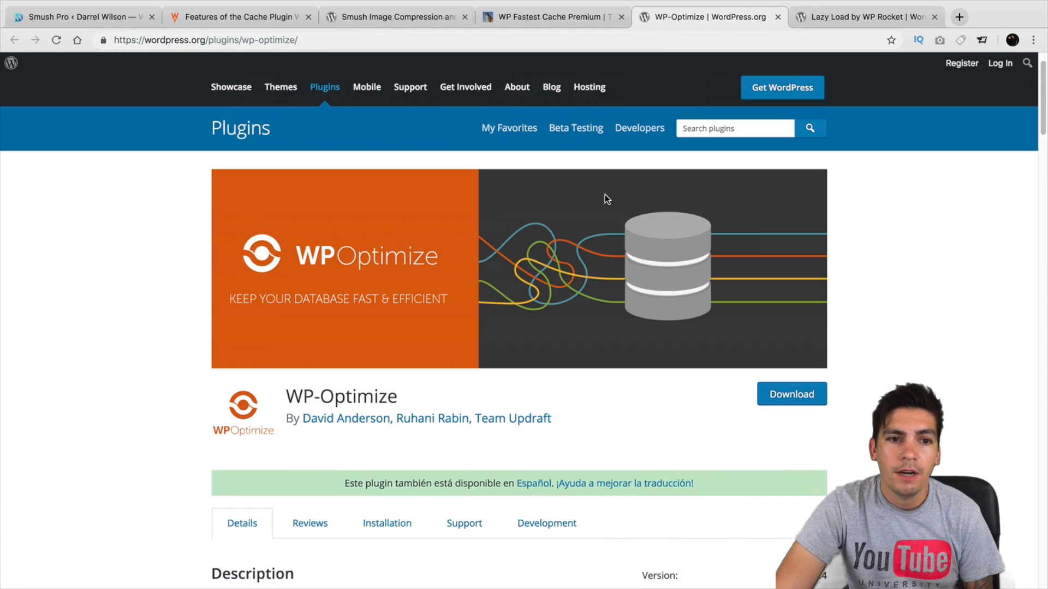
mouse_move(563, 267)
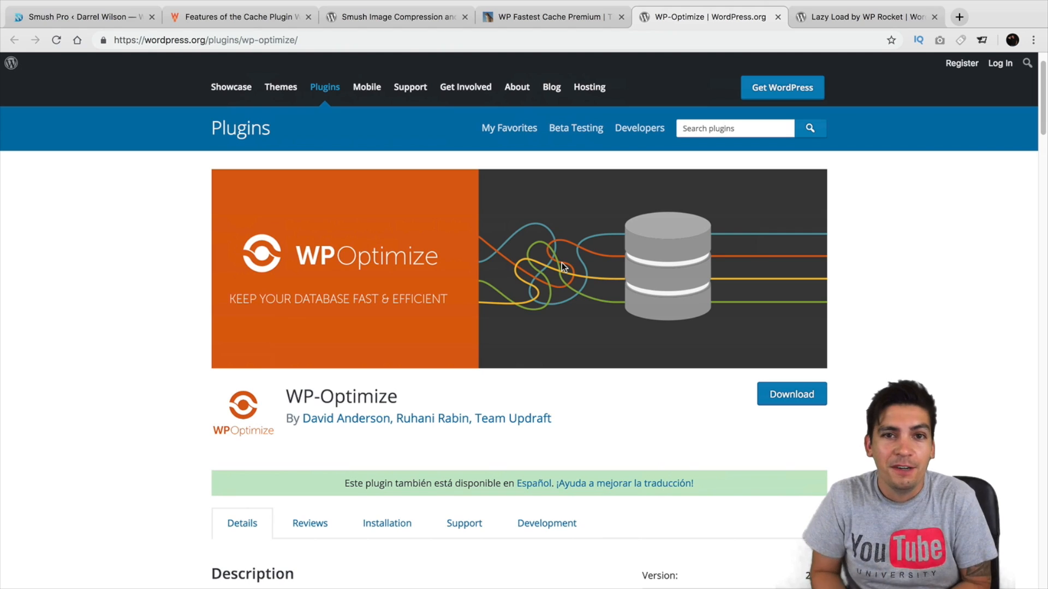
mouse_move(479, 406)
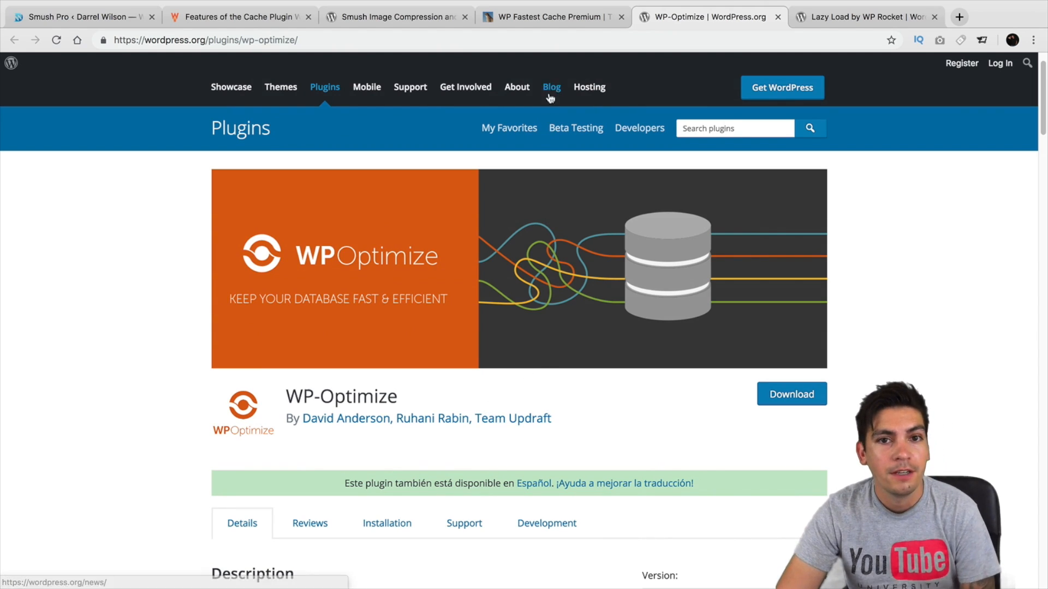
mouse_move(550, 17)
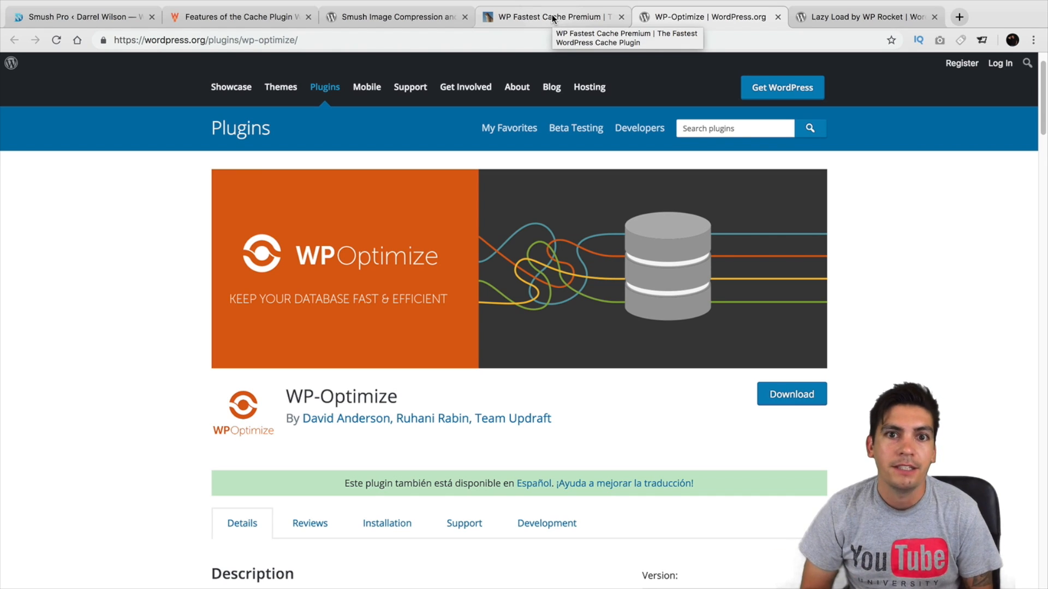
Review WP Fastest Cache's features table, highlighting the W3 Total Cache column heading
click(548, 17)
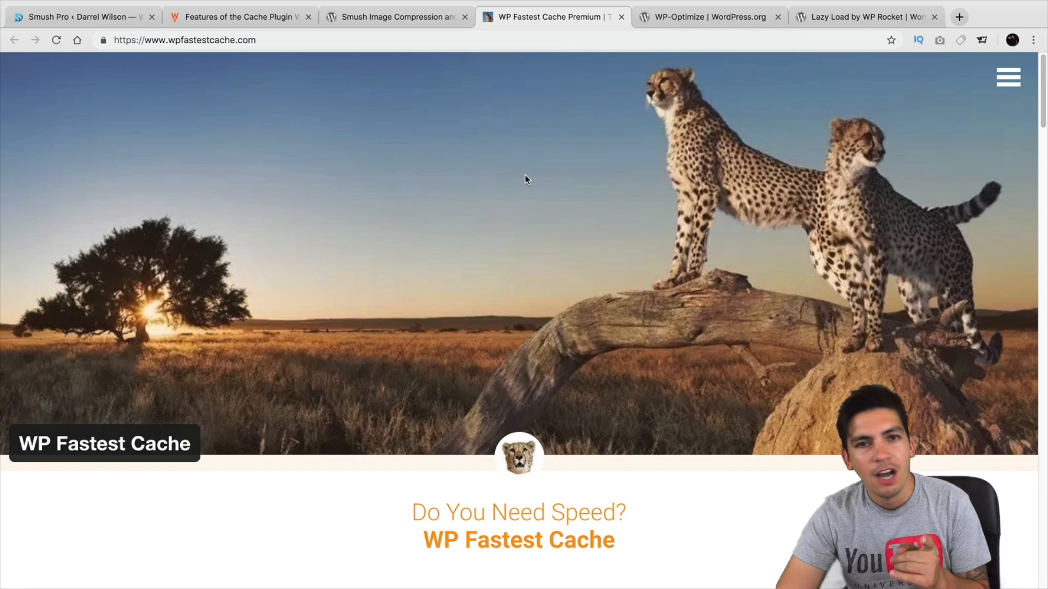
scroll(down, 3)
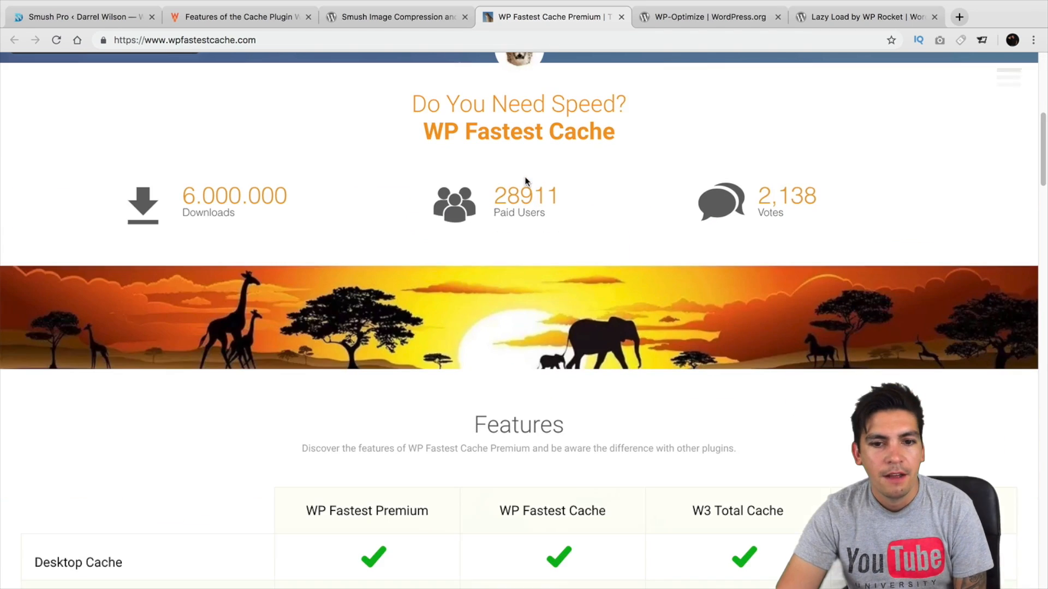
scroll(down, 3)
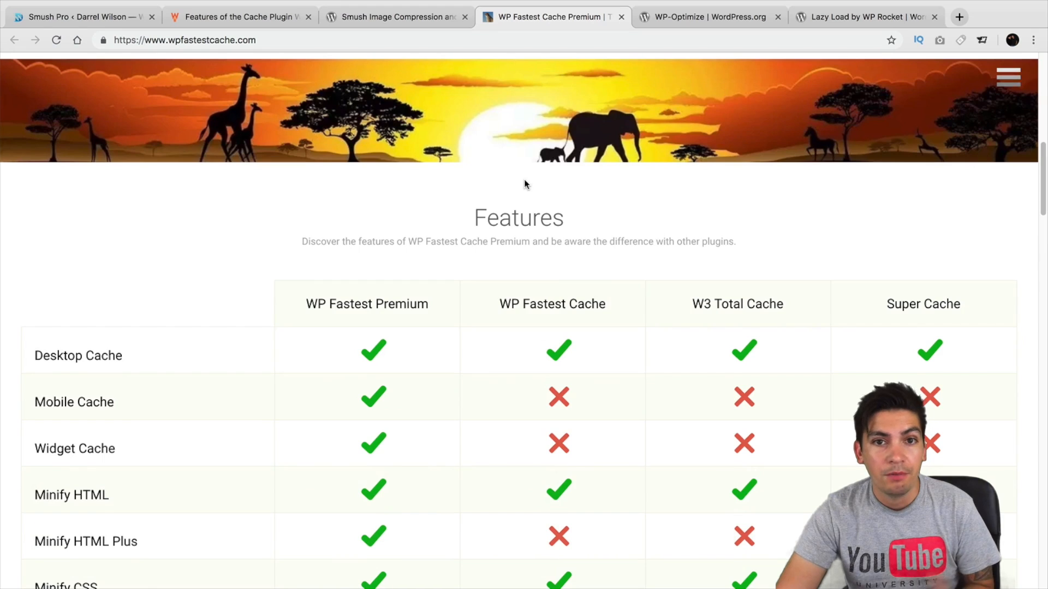
scroll(down, 3)
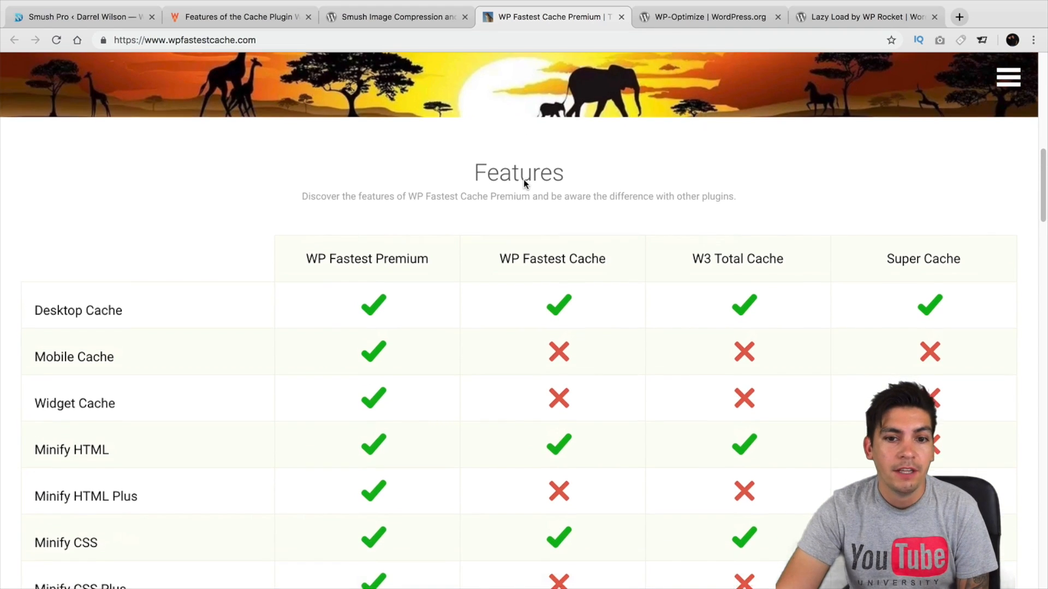
scroll(down, 3)
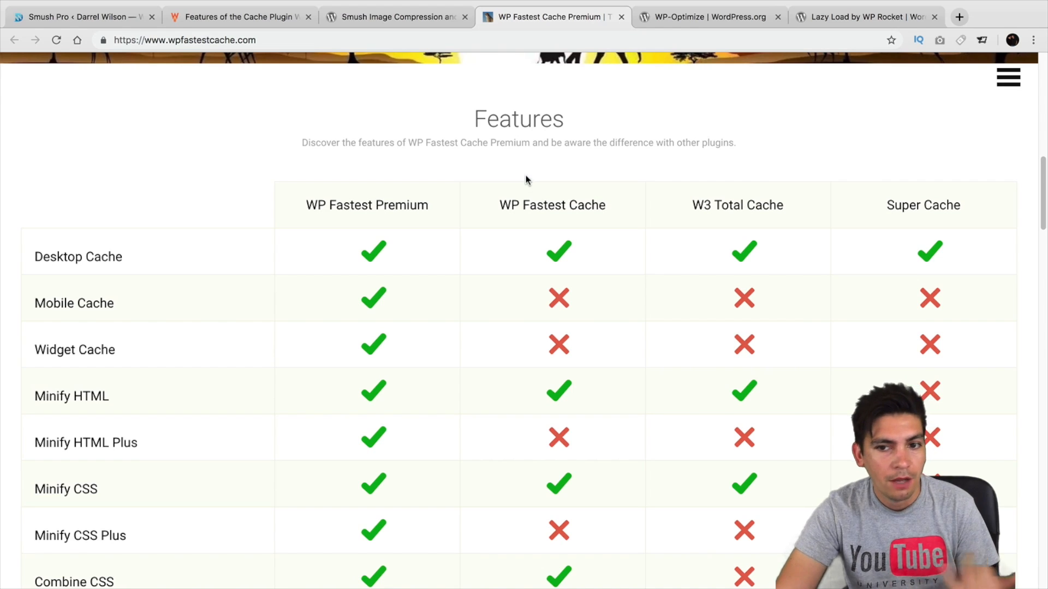
double_click(762, 205)
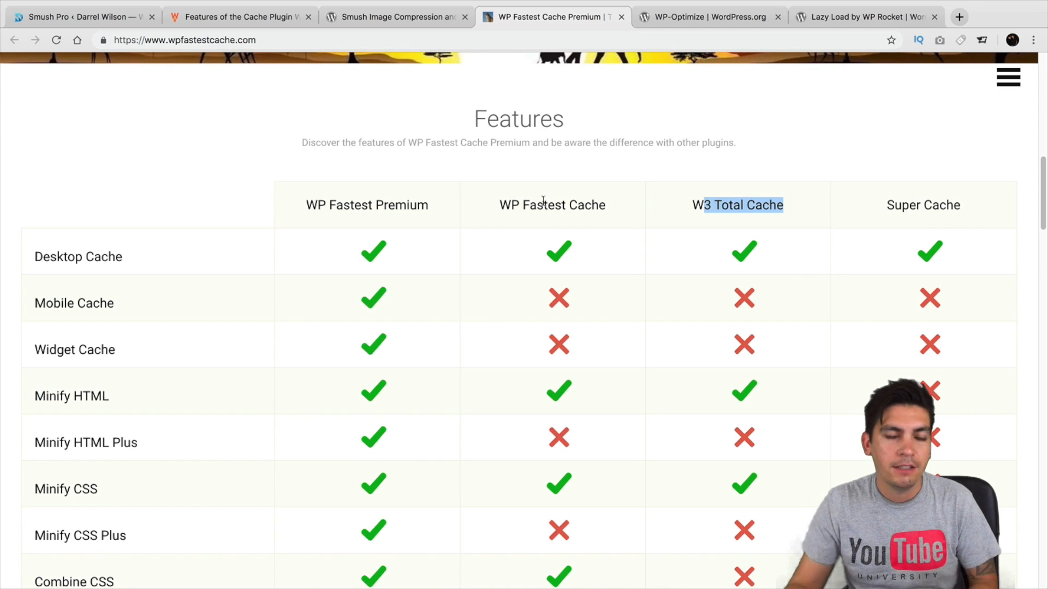
Scroll back up, then switch to the Smush plugin page and scroll its details
scroll(up, 3)
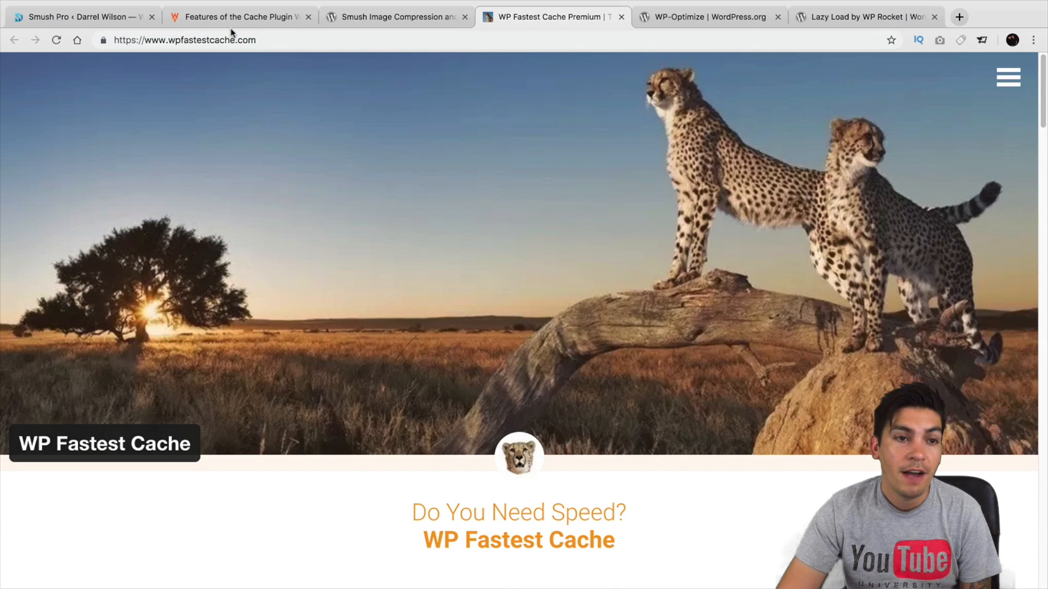
click(395, 17)
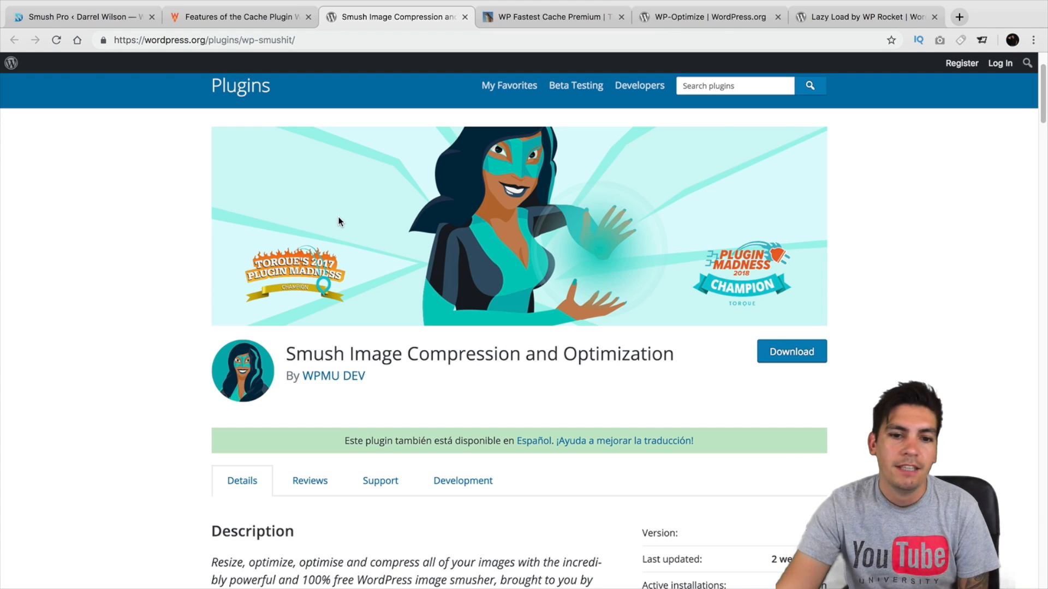
scroll(down, 3)
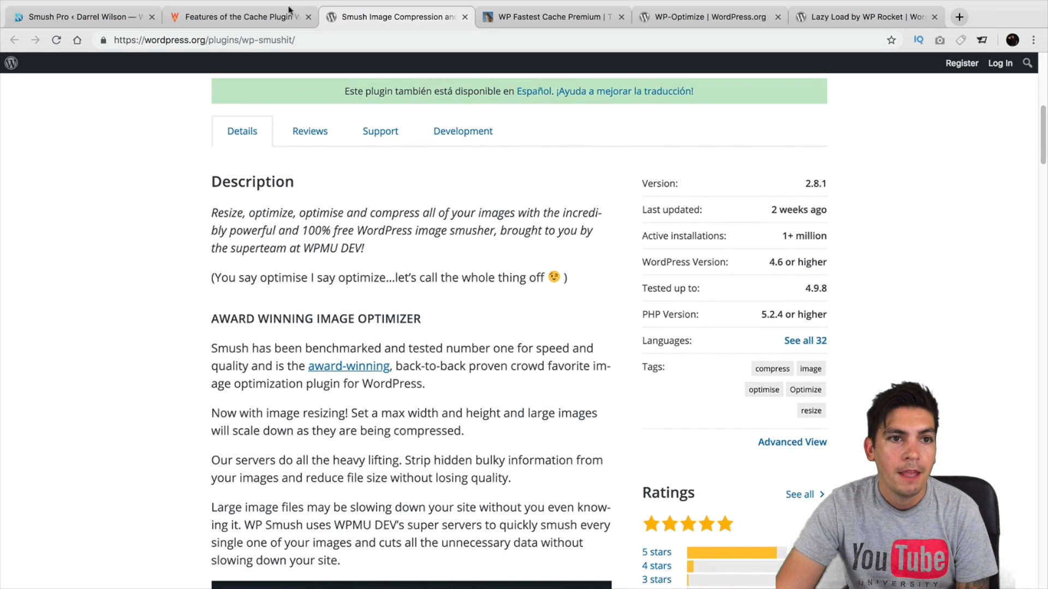
Review WP Rocket's $39, $99 and $199 plans, then return to the Smush Pro tab
click(234, 17)
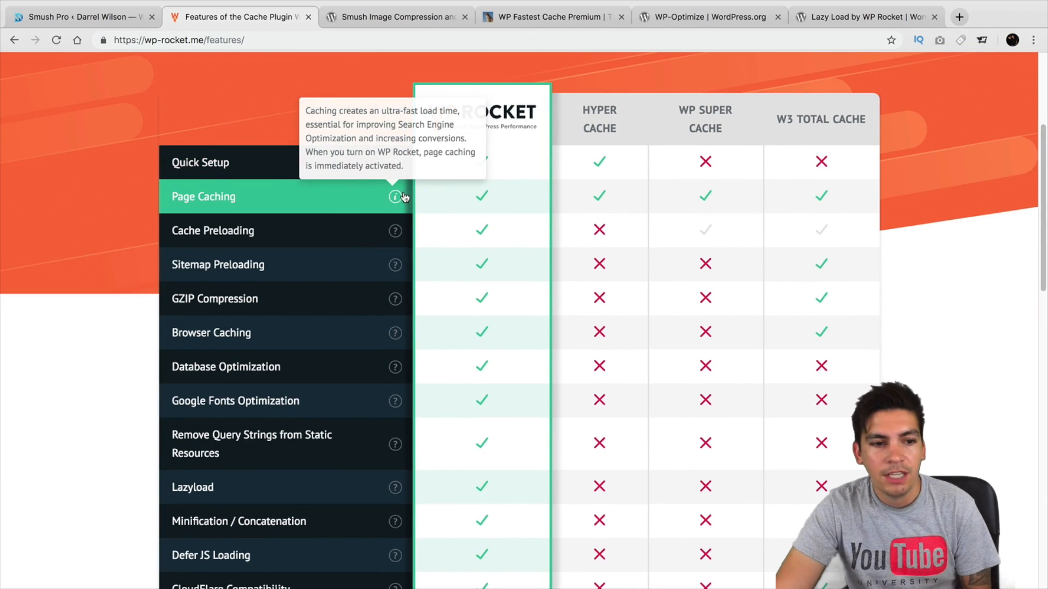
scroll(down, 3)
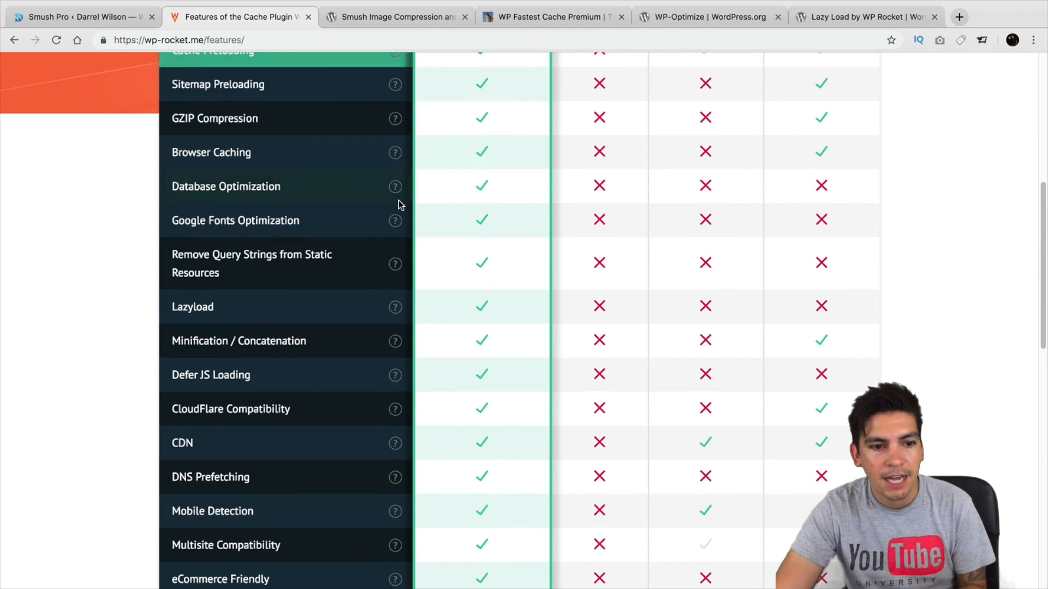
scroll(down, 3)
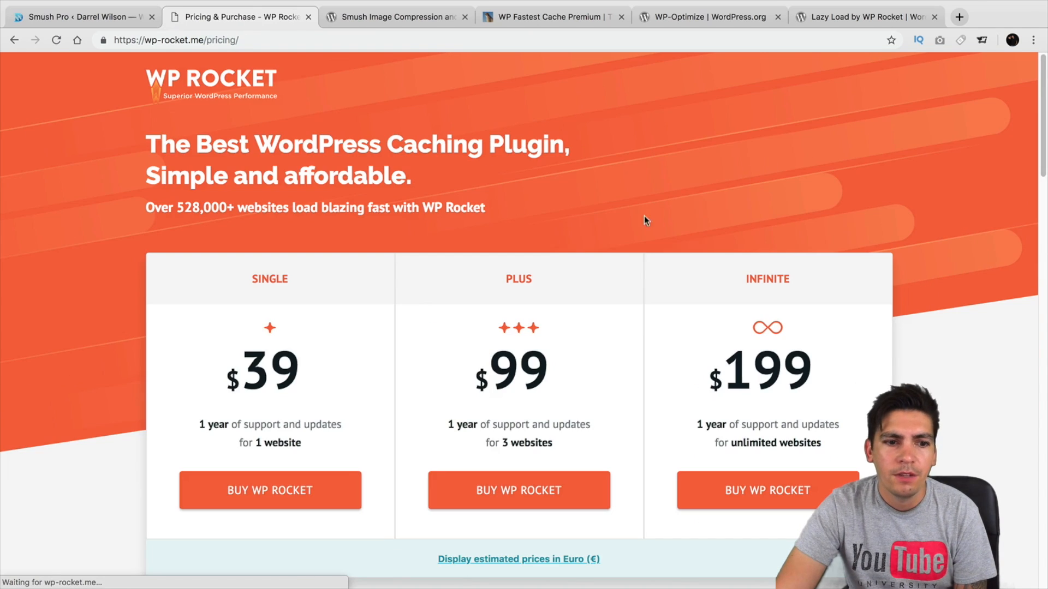
scroll(down, 3)
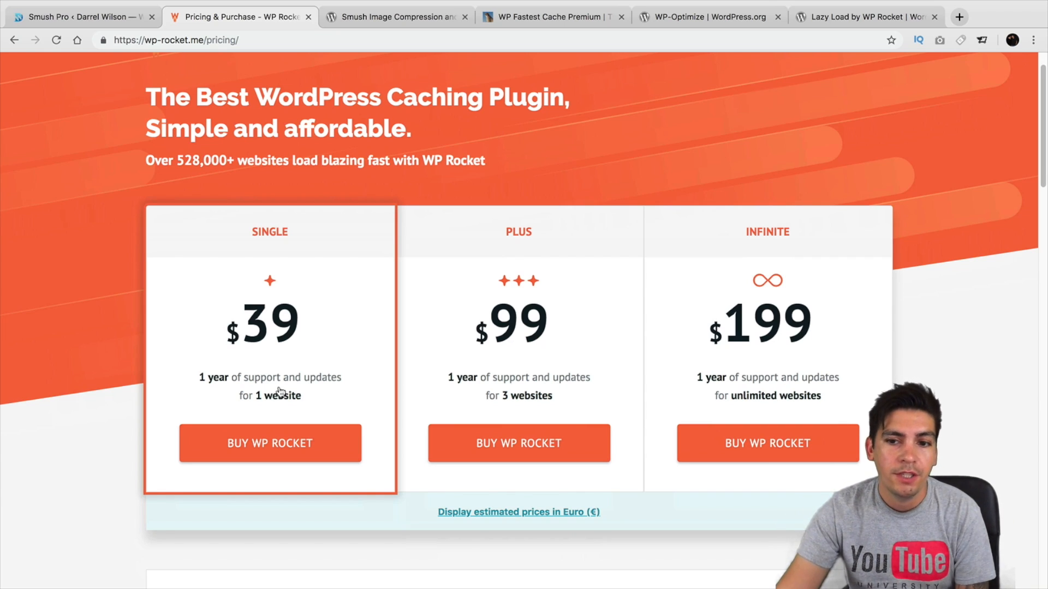
scroll(down, 3)
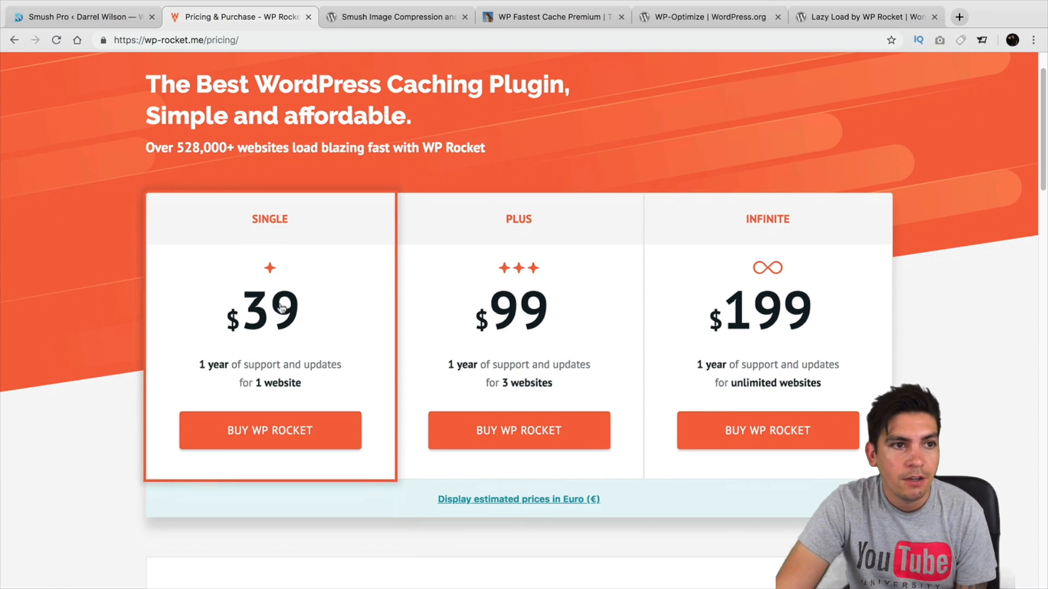
click(80, 17)
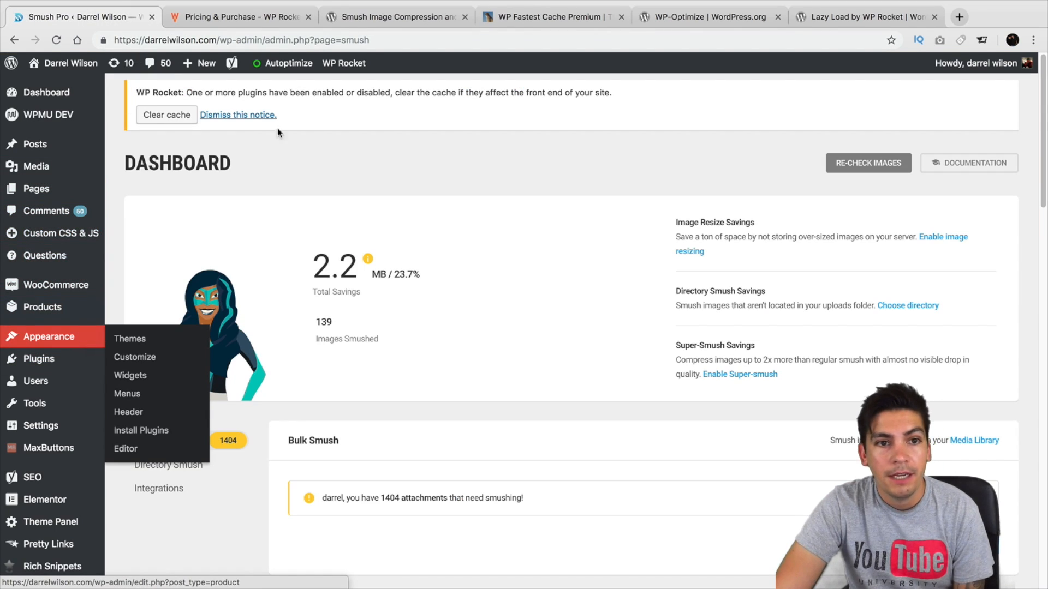
Open the WP Rocket settings dashboard from the admin bar menu
click(343, 62)
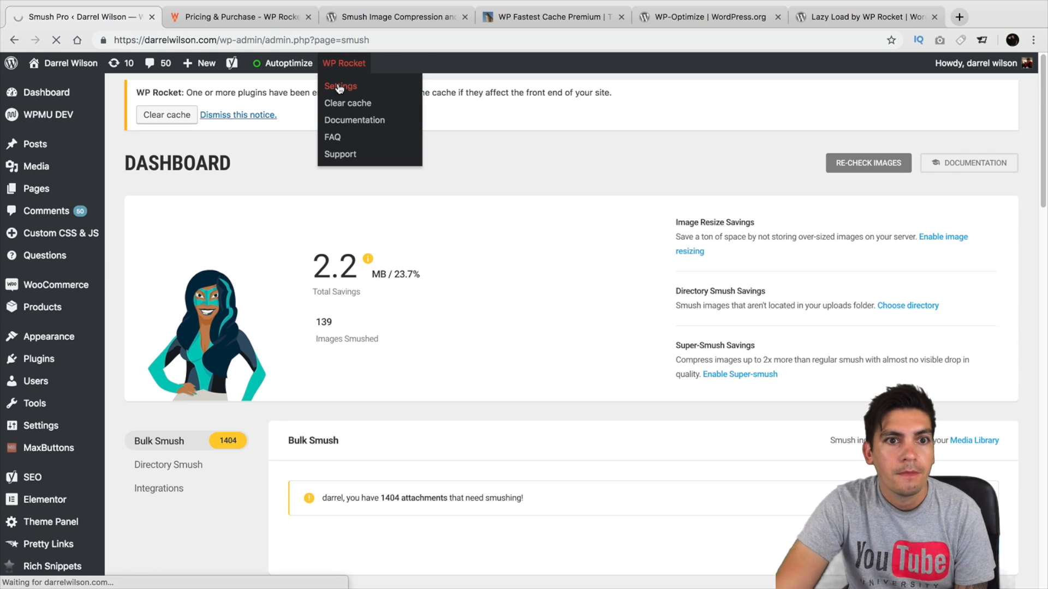
click(340, 86)
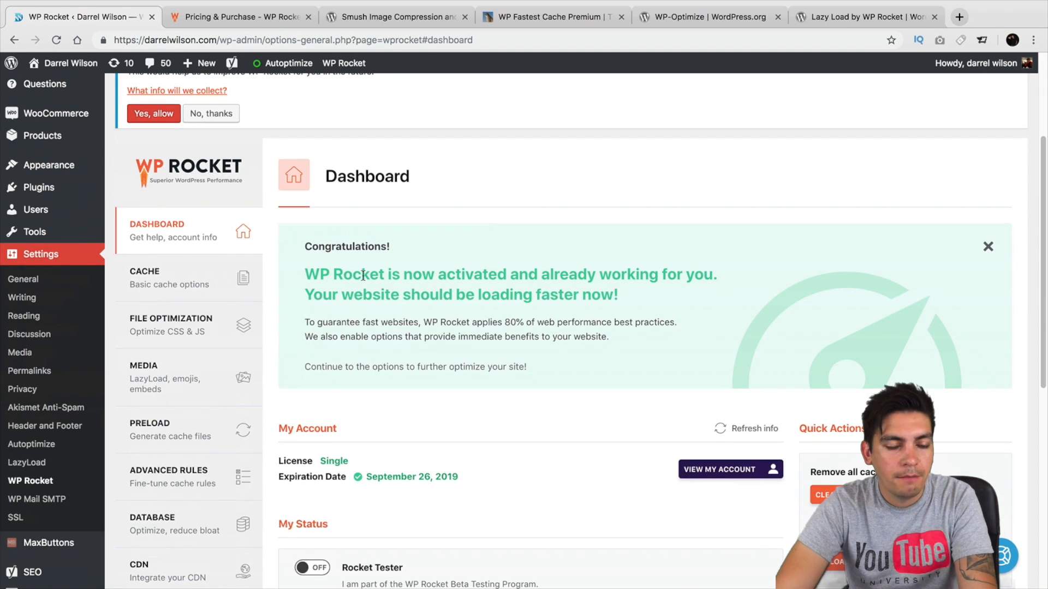
scroll(down, 3)
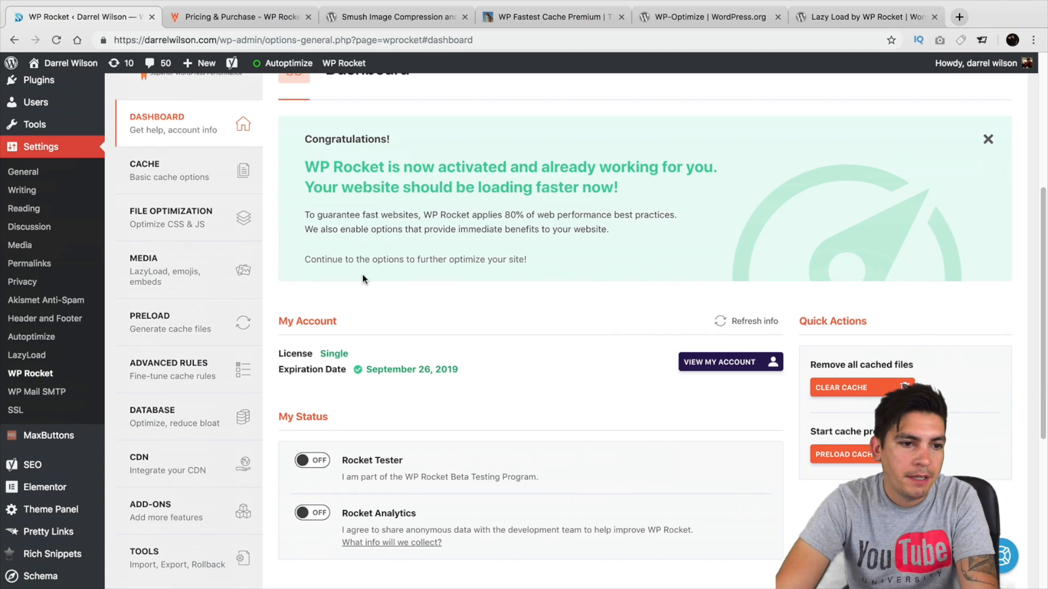
View the Cache, File Optimization, Preload and Database sections of WP Rocket settings
click(169, 170)
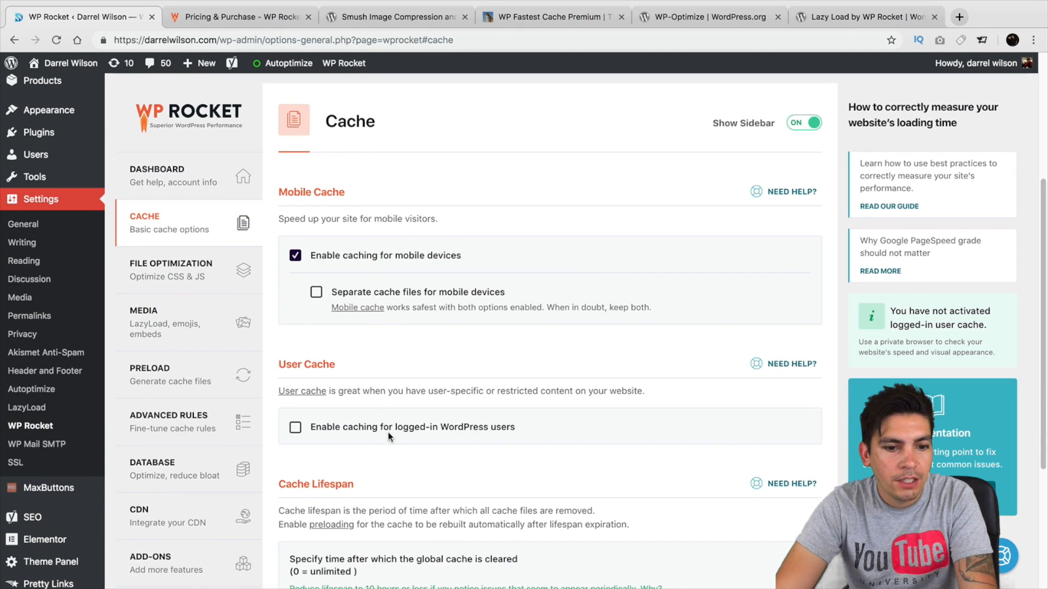
click(171, 269)
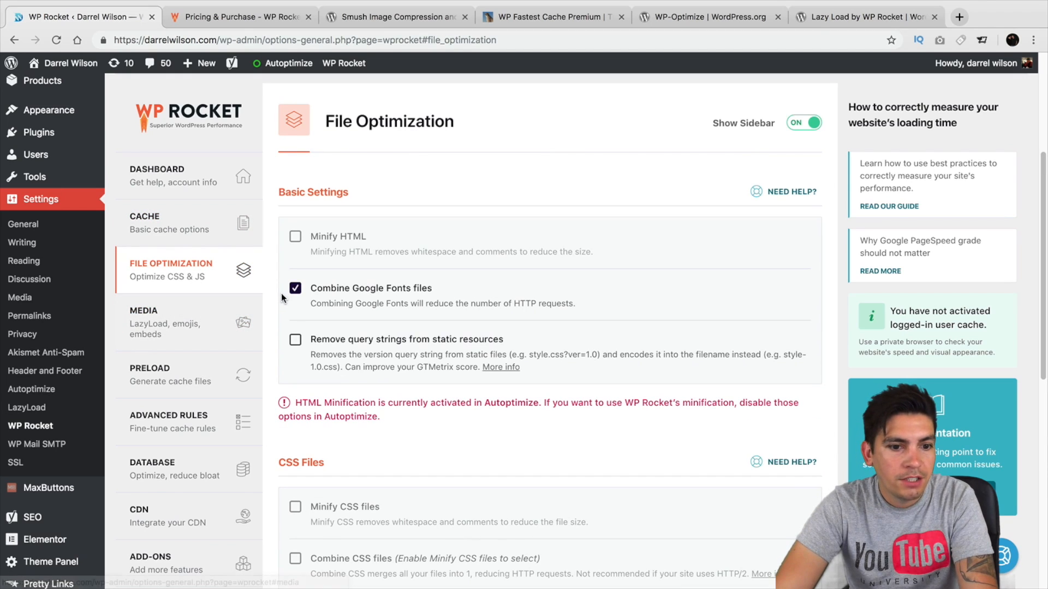
drag(294, 402, 378, 416)
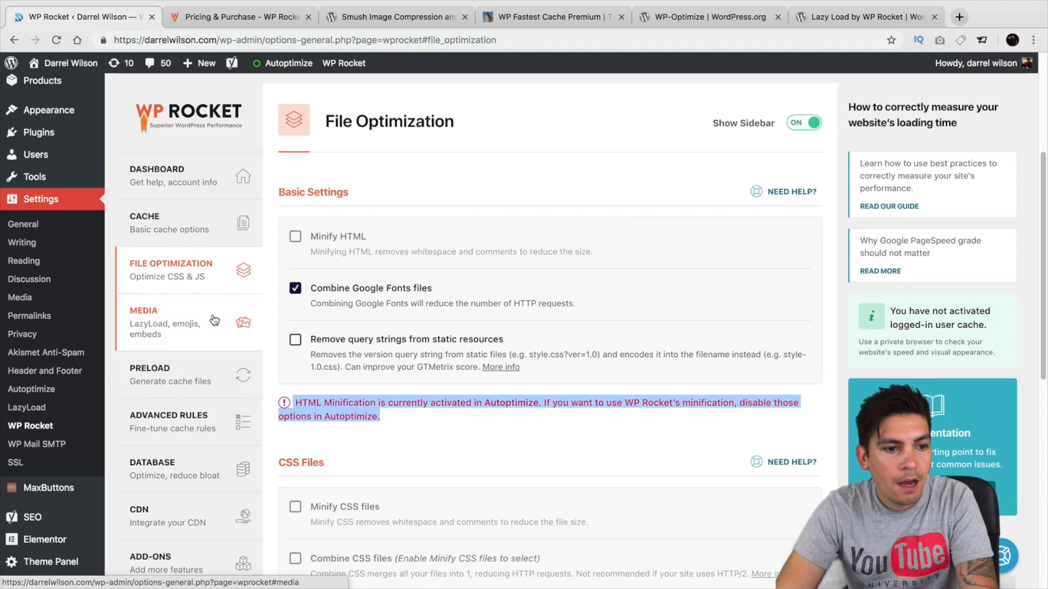
click(150, 374)
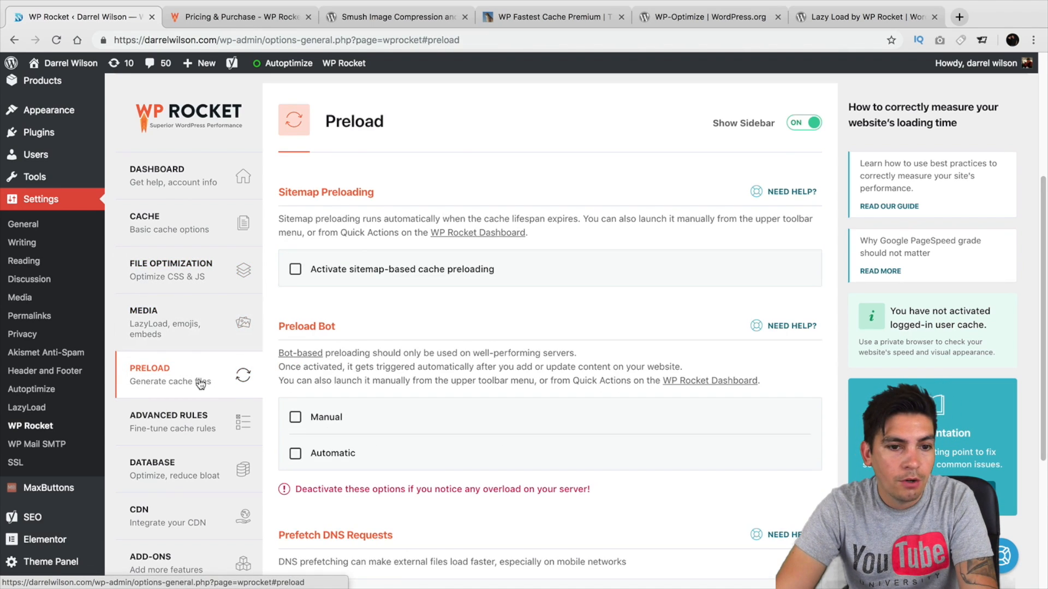
click(169, 393)
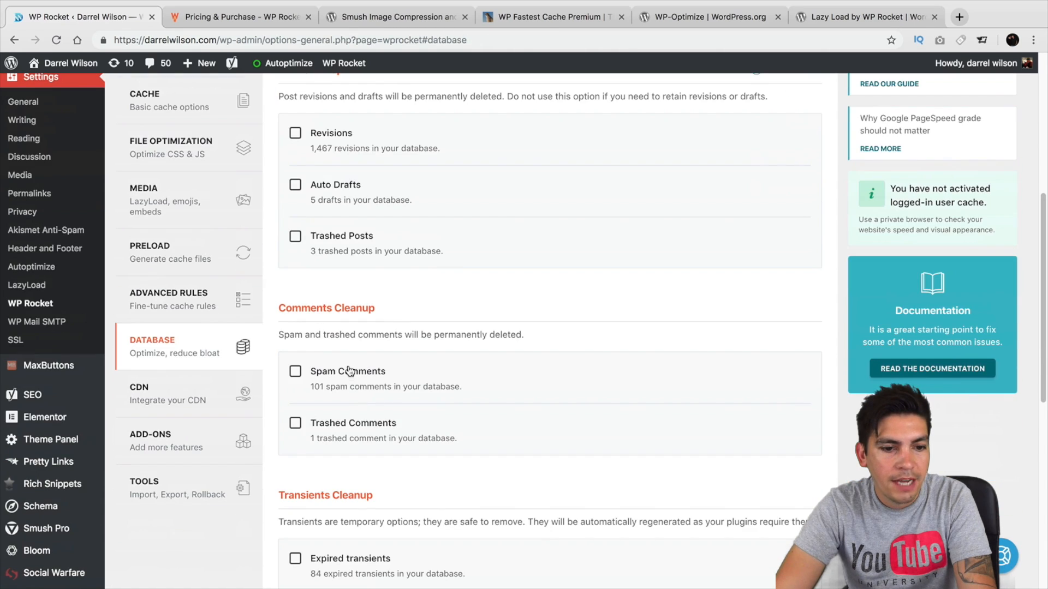
mouse_move(351, 380)
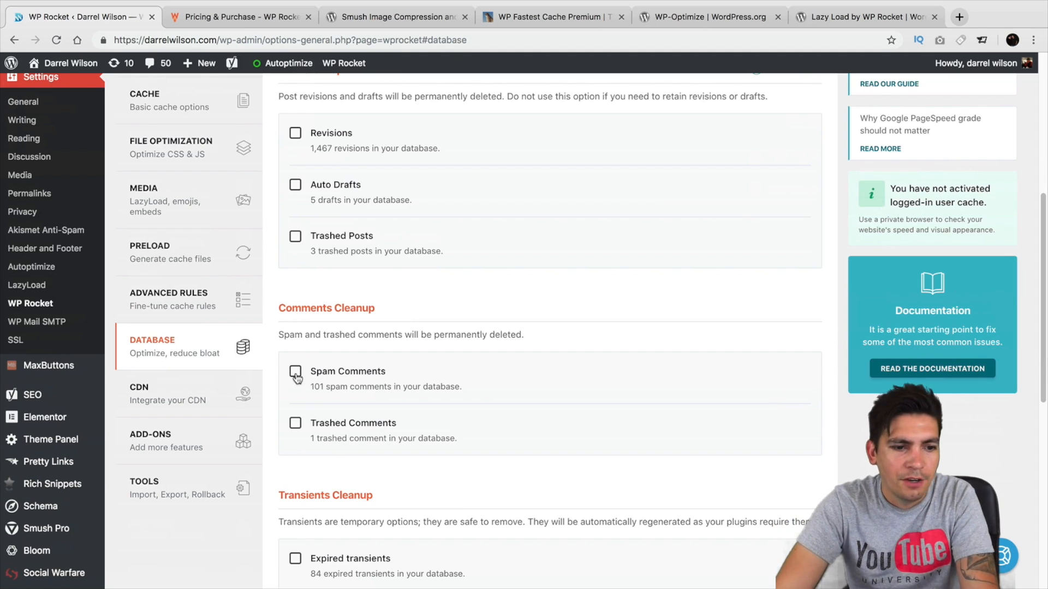
mouse_move(200, 393)
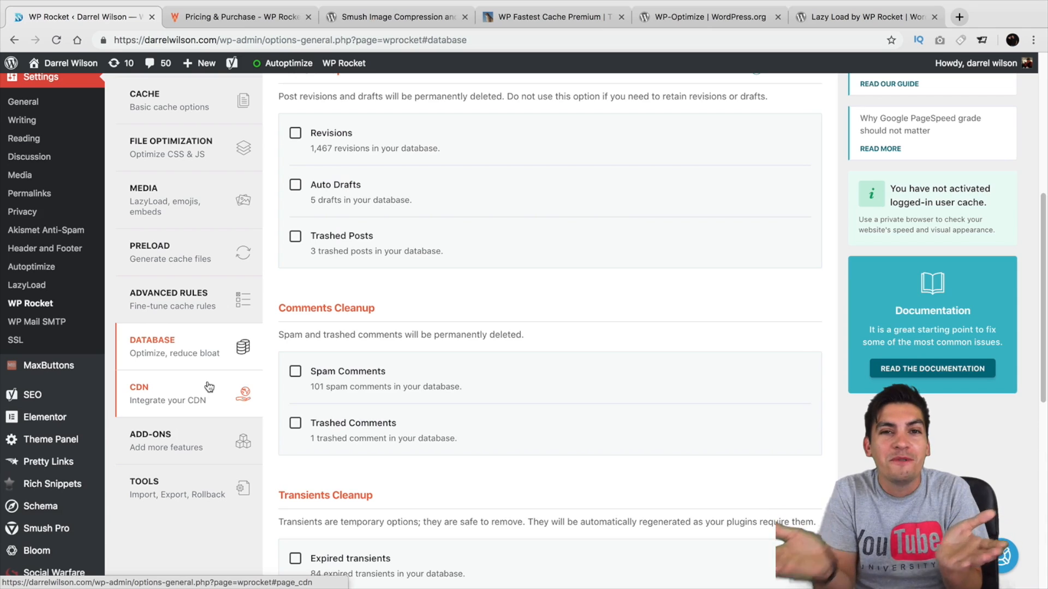
mouse_move(196, 435)
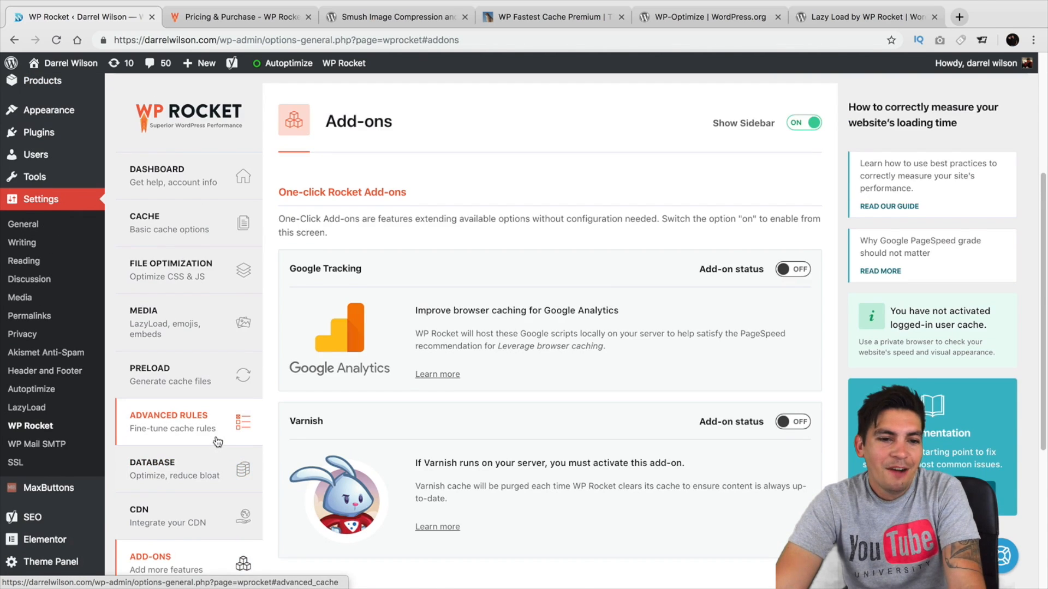
Look over the Google Tracking, Varnish and Cloudflare add-ons, then return to WP Rocket pricing
scroll(down, 3)
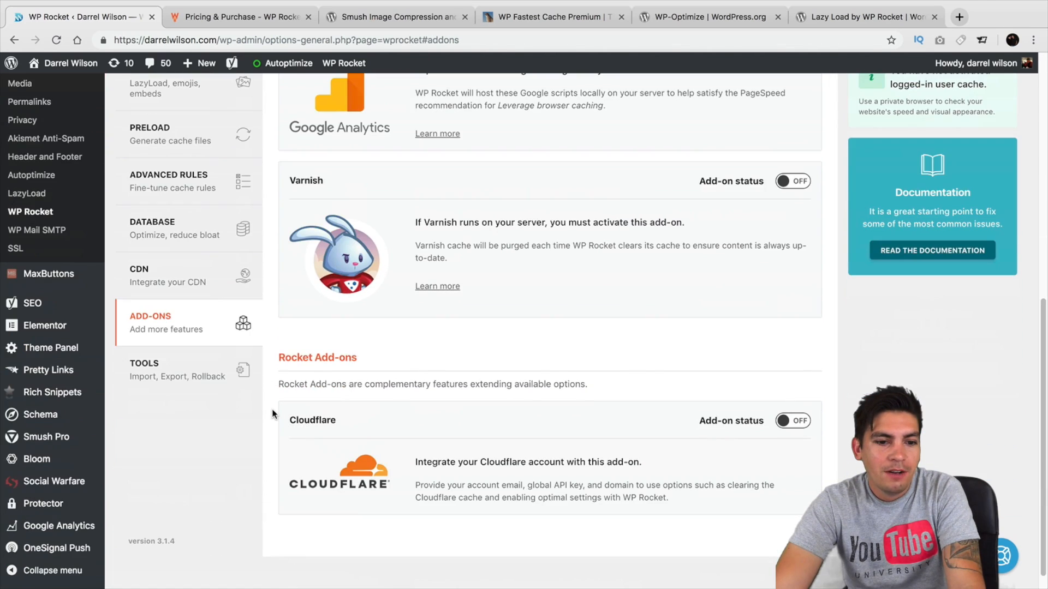
click(144, 364)
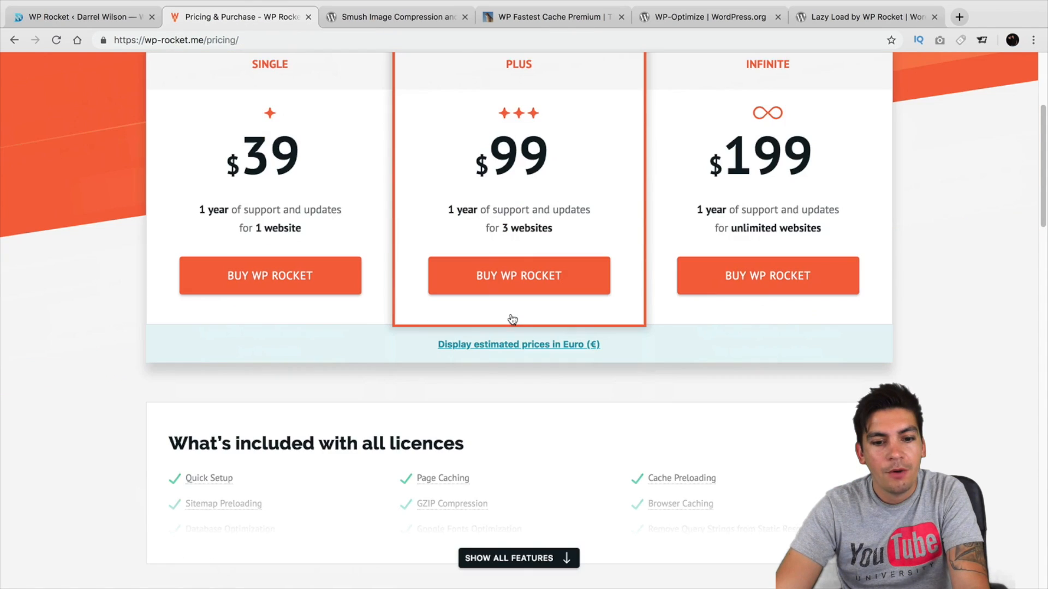
Read through the pricing page's money-back guarantee, FAQ and footer
scroll(down, 3)
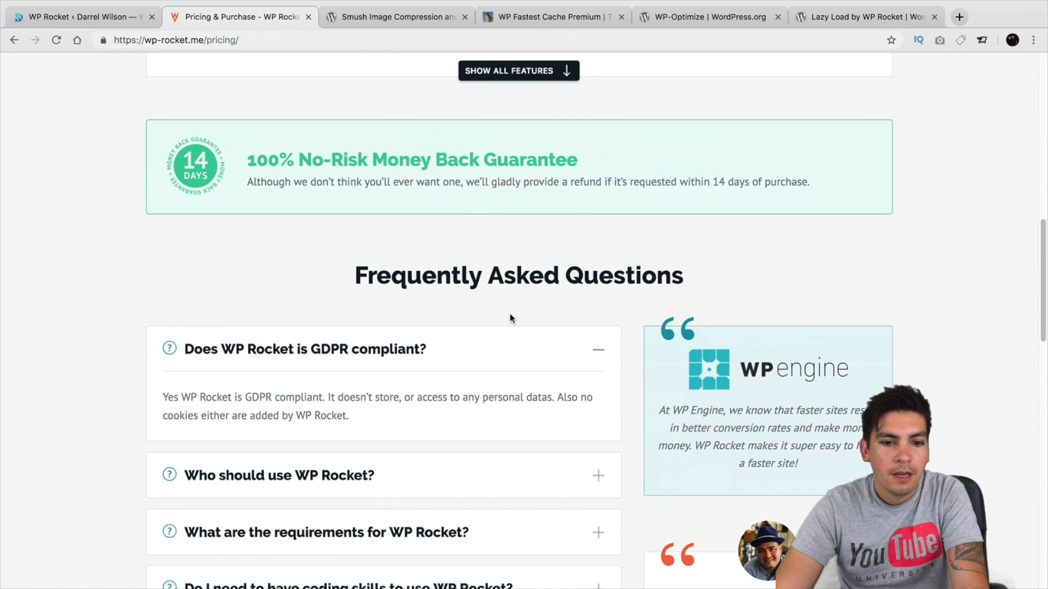
scroll(down, 3)
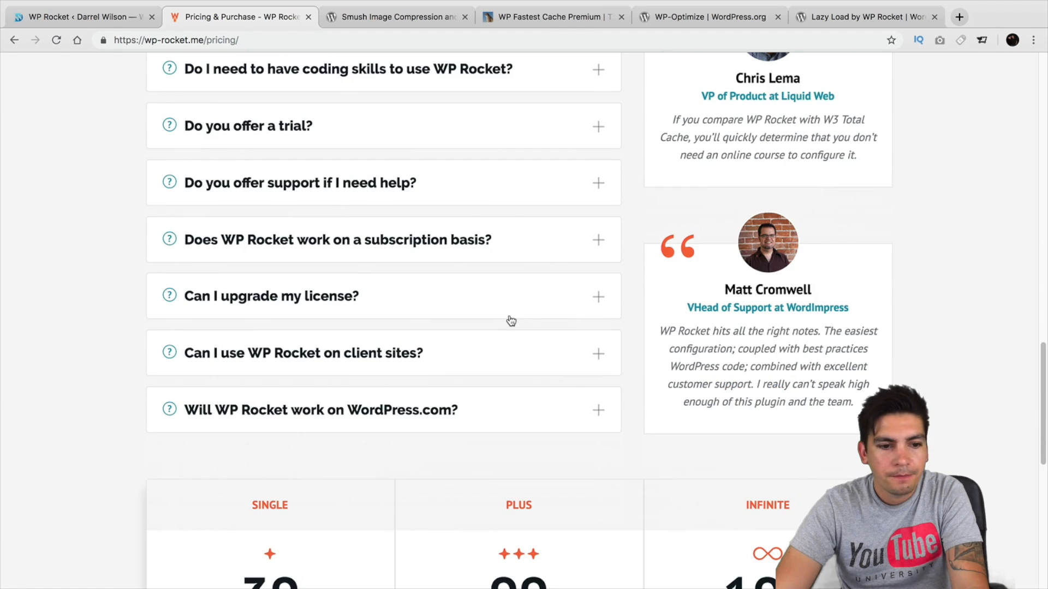
scroll(down, 3)
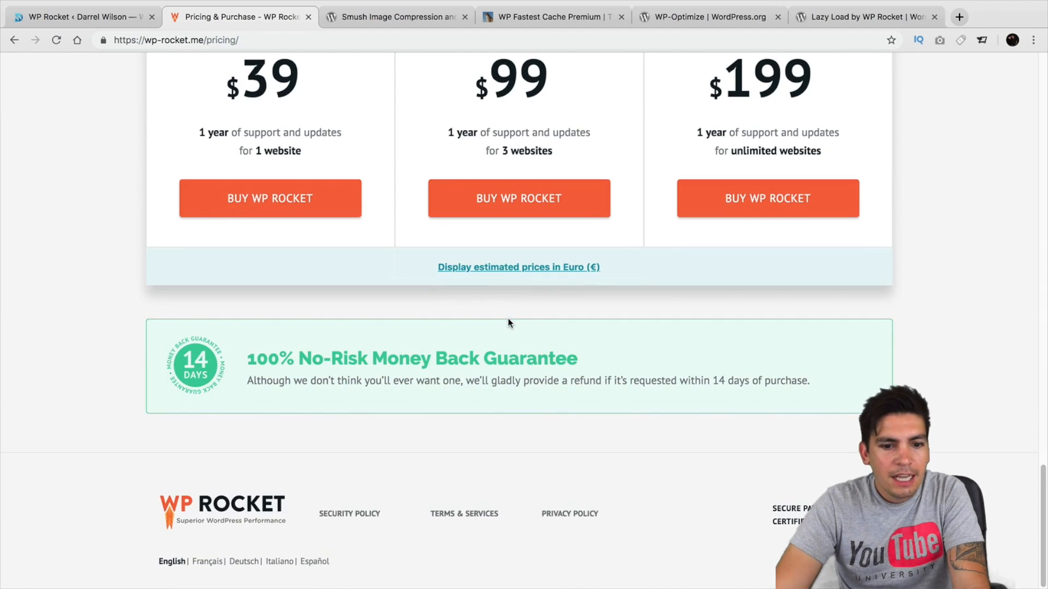
scroll(up, 3)
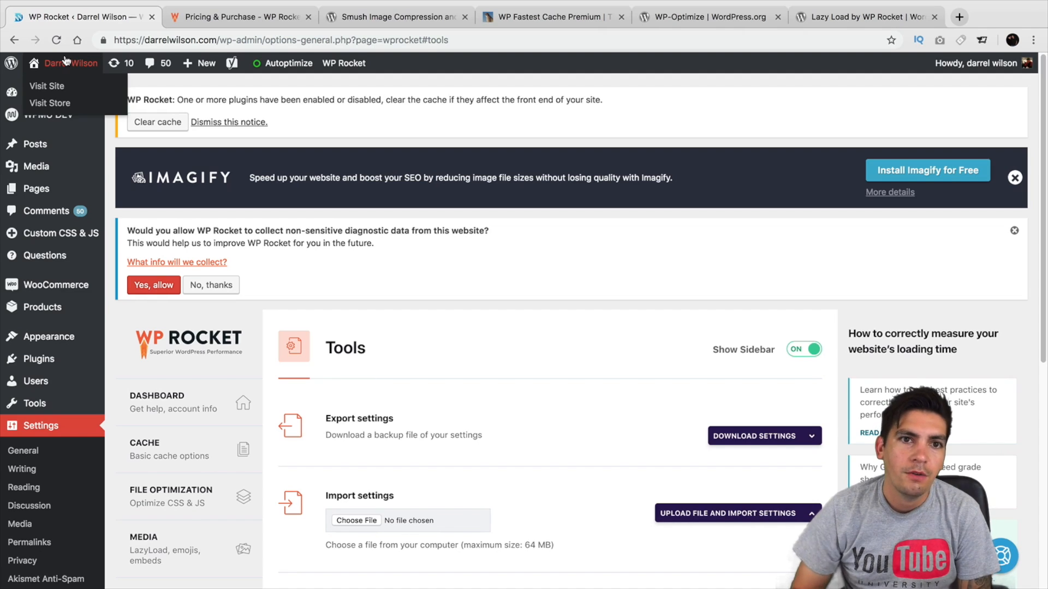
click(237, 17)
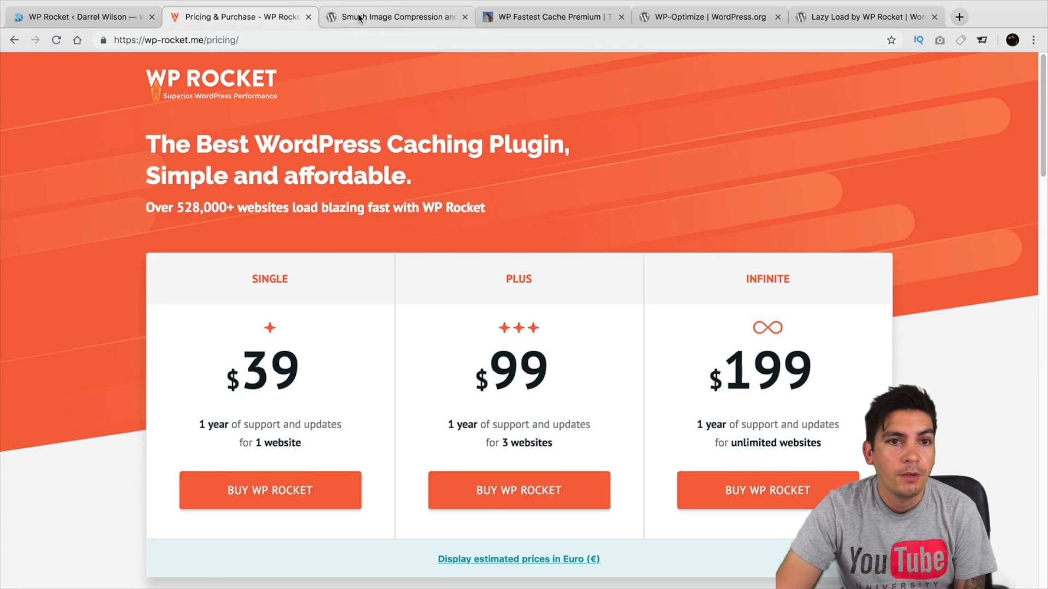
click(394, 17)
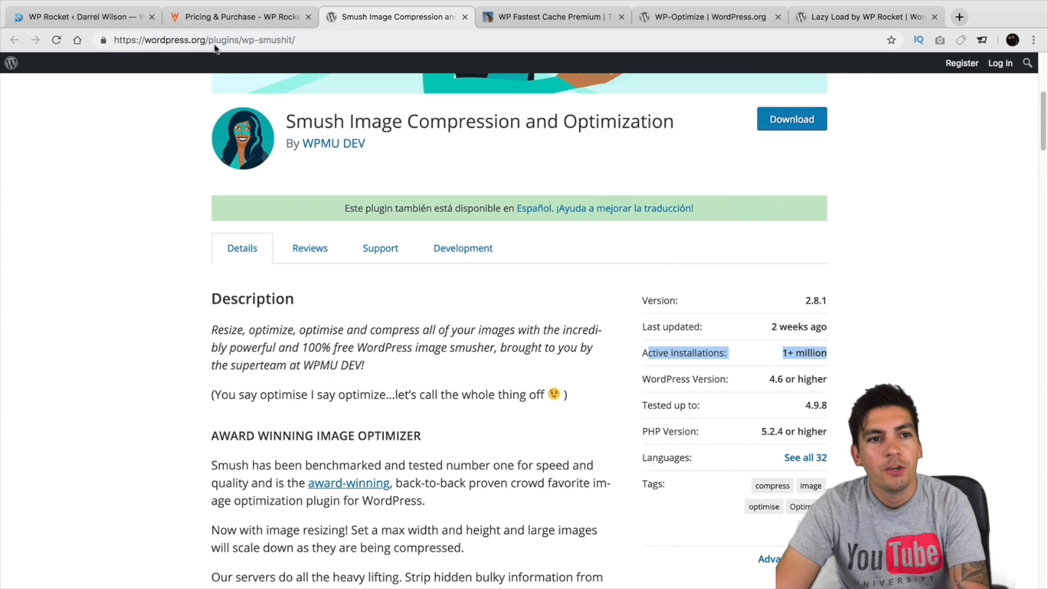
click(80, 17)
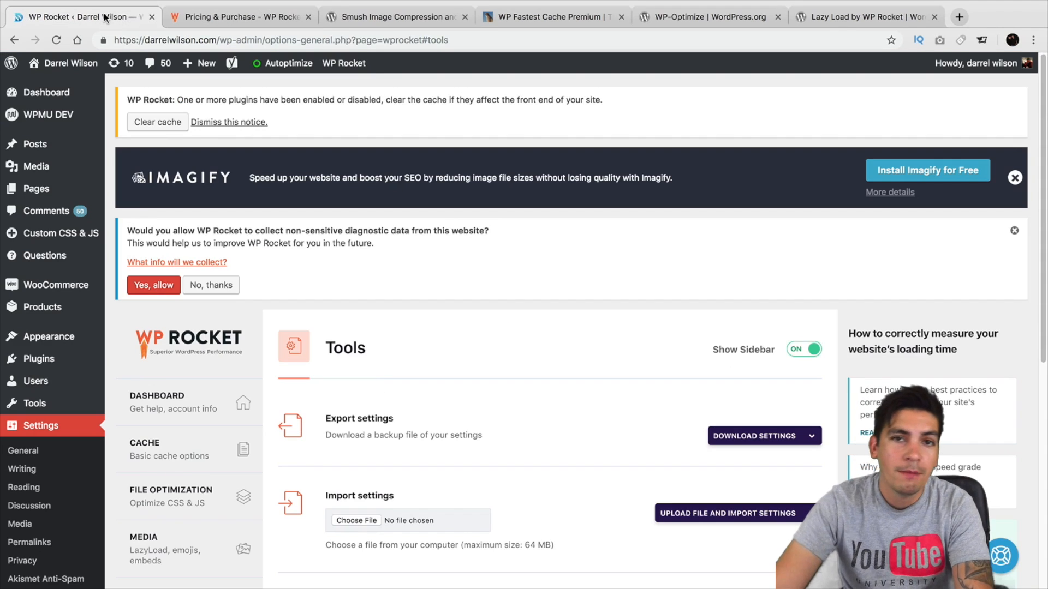